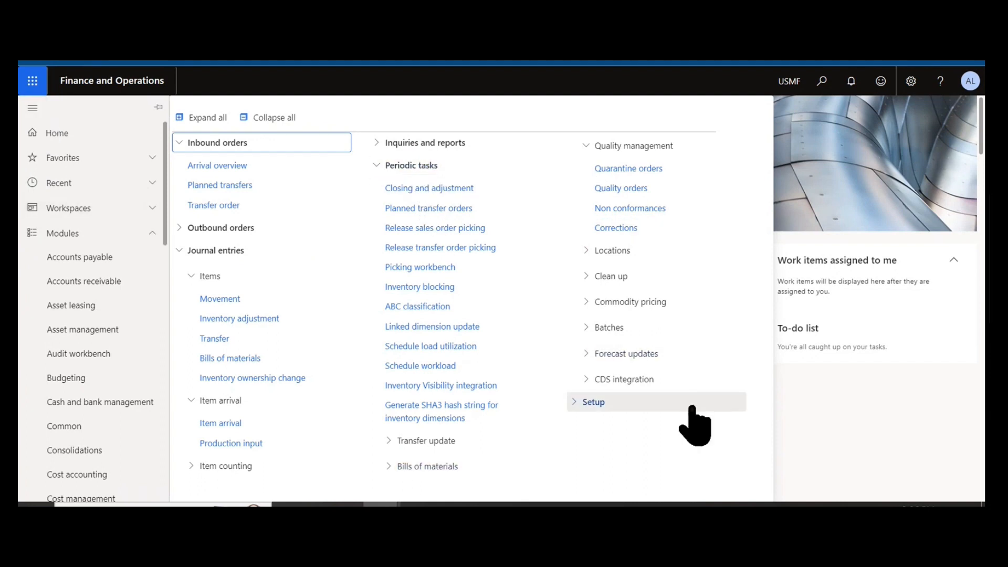
# - Expand the Inventory management Setup section to list the quality control pages
pyautogui.click(592, 402)
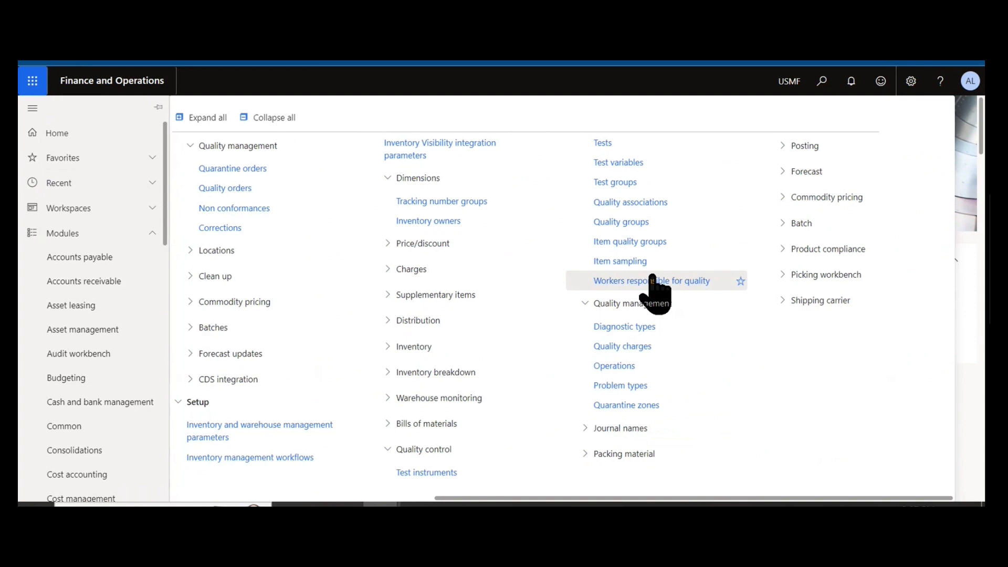
pyautogui.moveTo(482, 498)
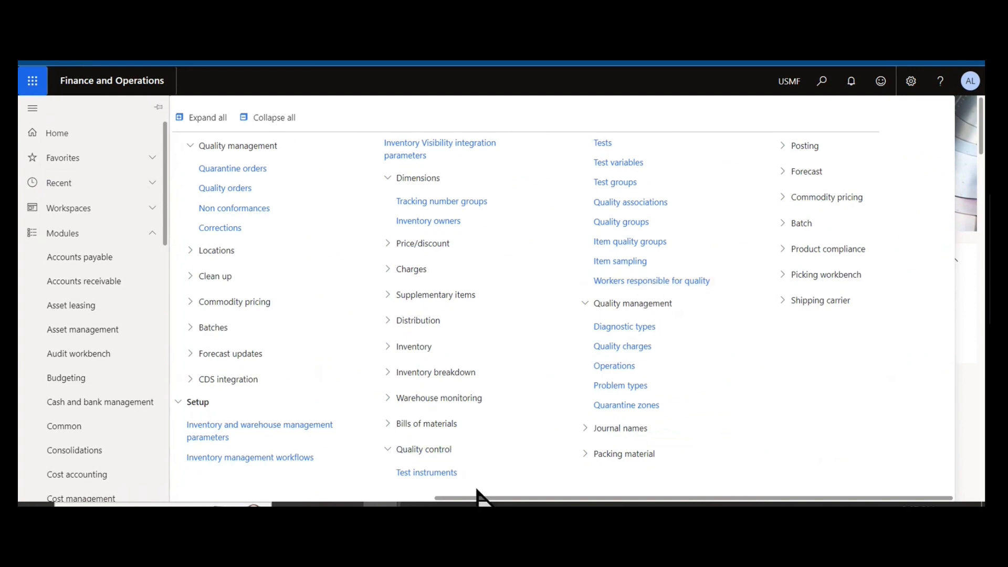
pyautogui.moveTo(426, 472)
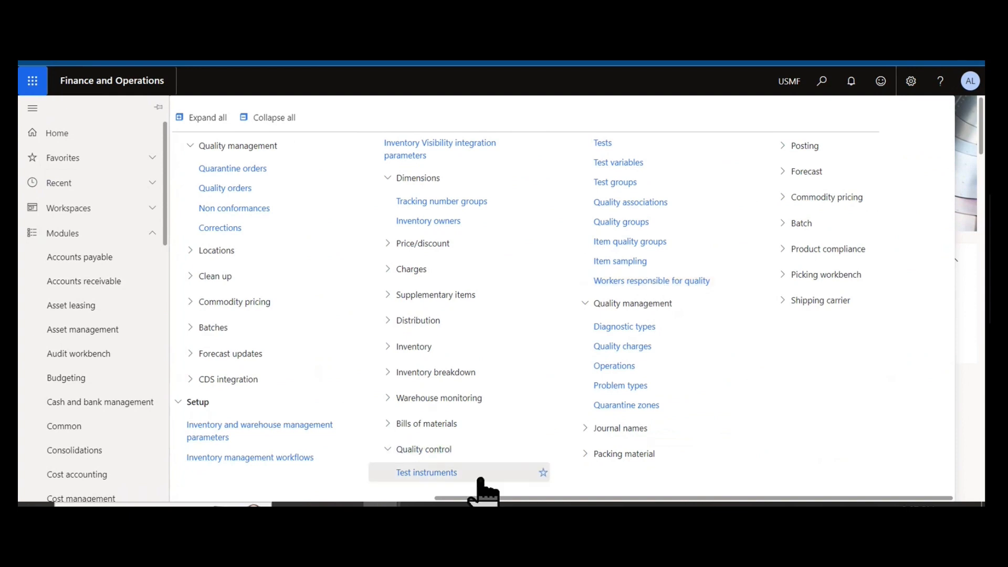
pyautogui.moveTo(630, 202)
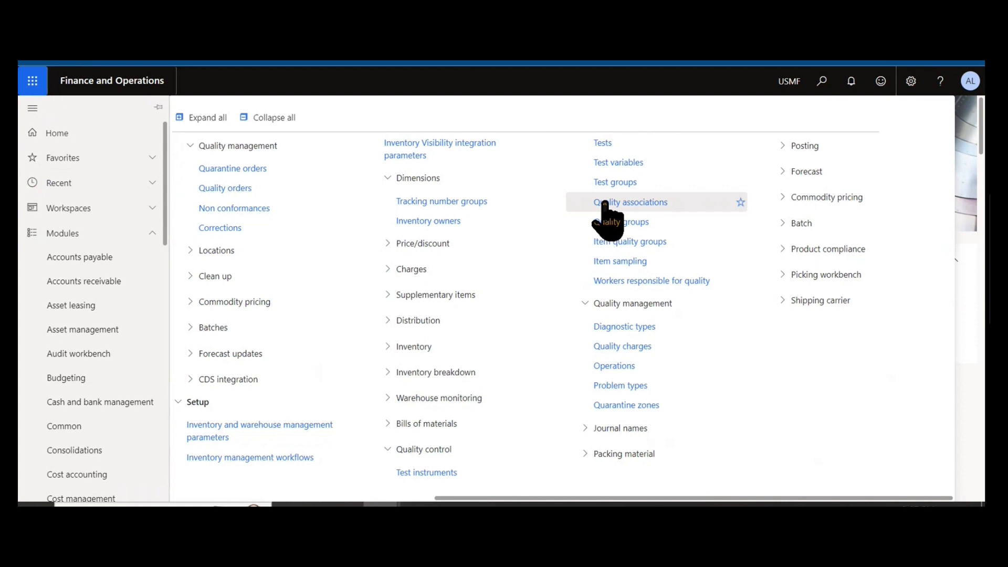
# - Open Quality associations, check the Reference type help, and select the Sales association for item 1000
pyautogui.click(630, 201)
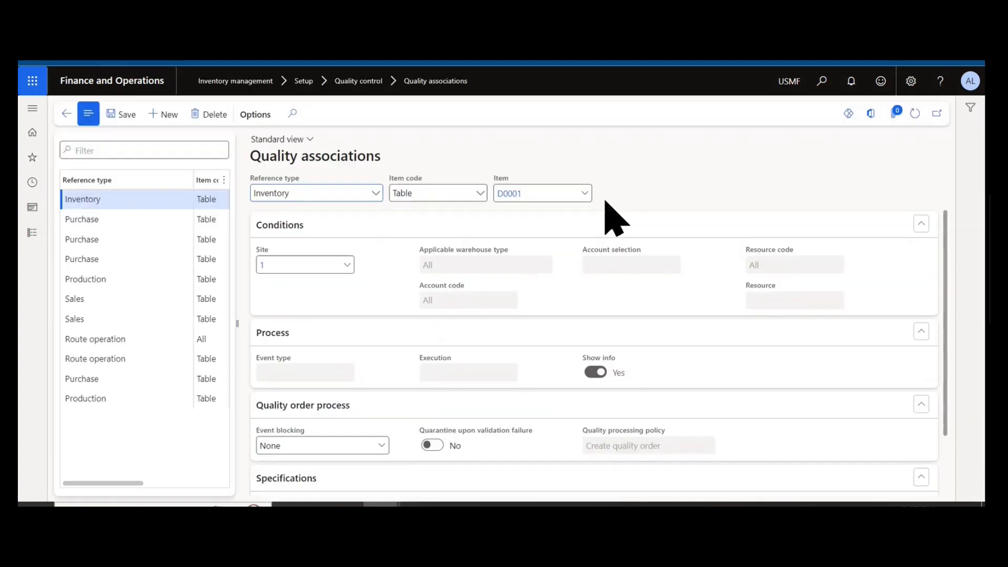
pyautogui.moveTo(315, 193)
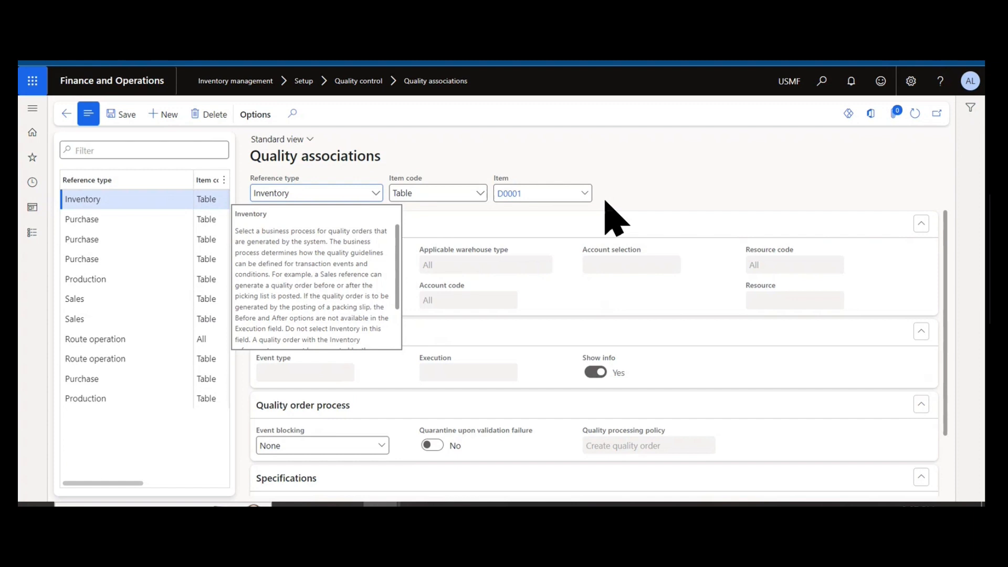
pyautogui.click(315, 193)
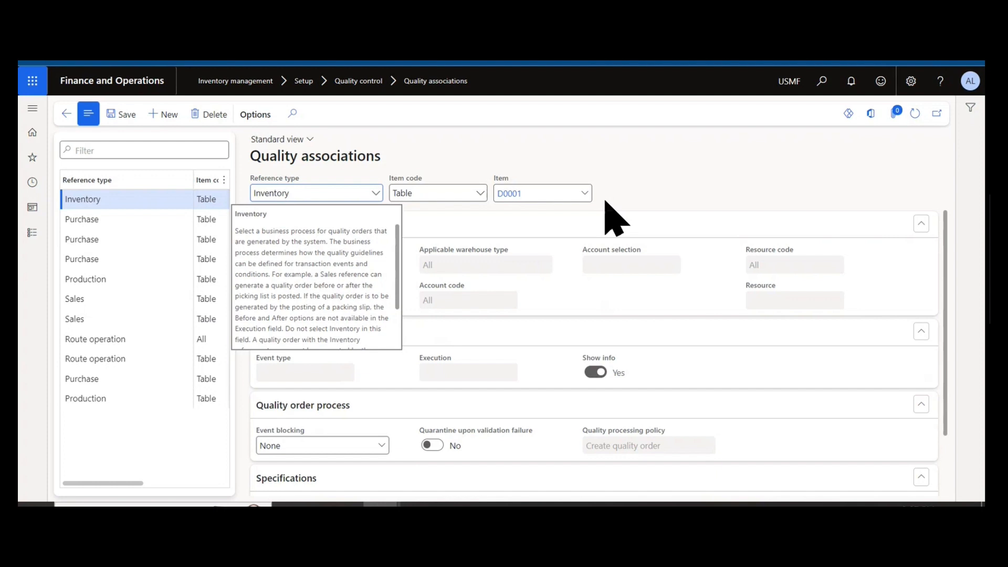
pyautogui.click(315, 193)
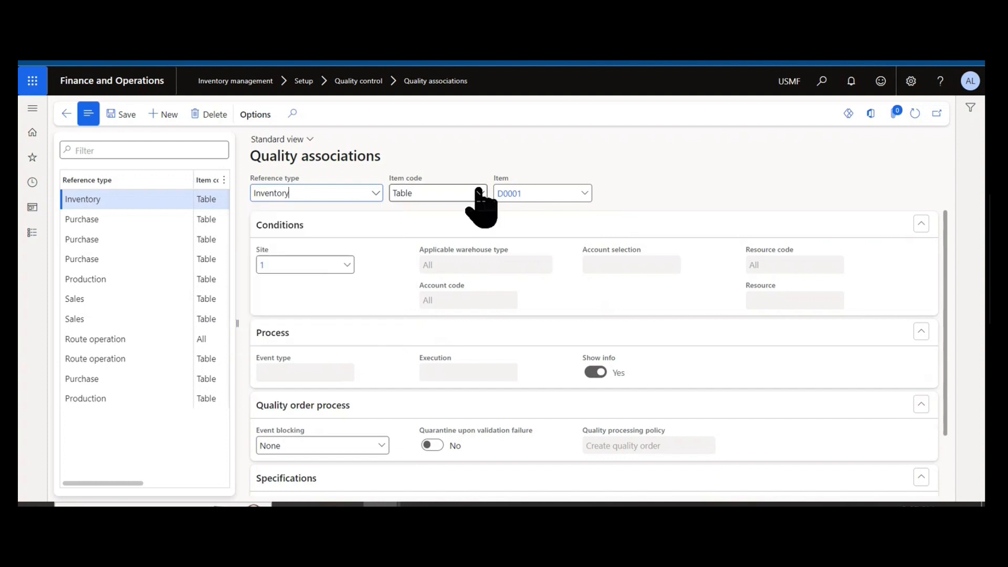
pyautogui.click(375, 193)
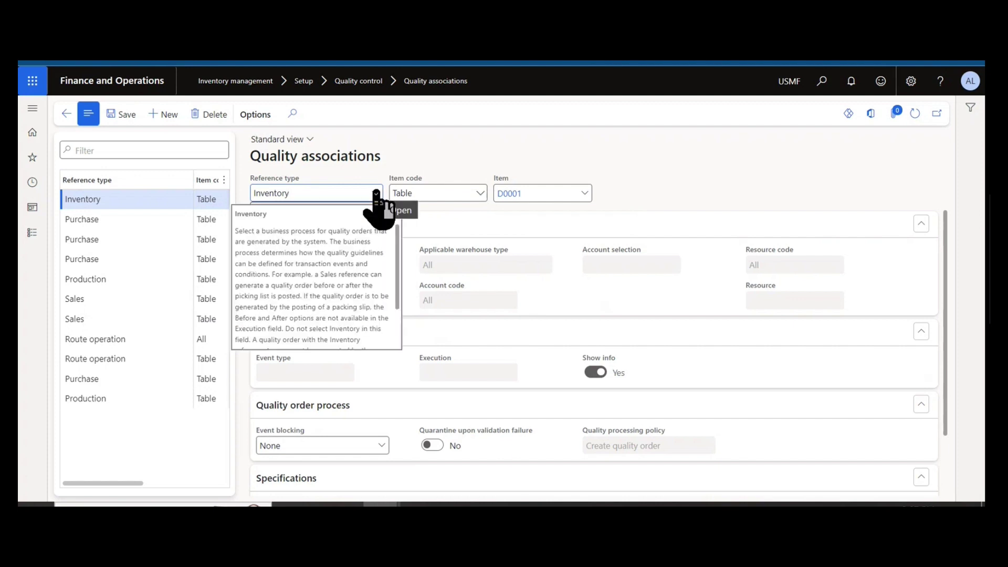
pyautogui.click(375, 193)
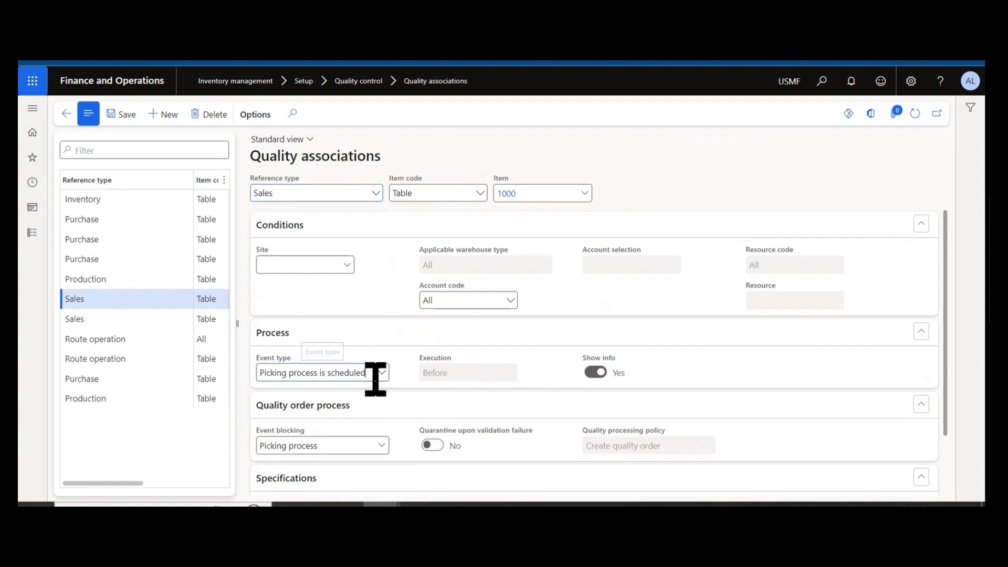
pyautogui.click(380, 372)
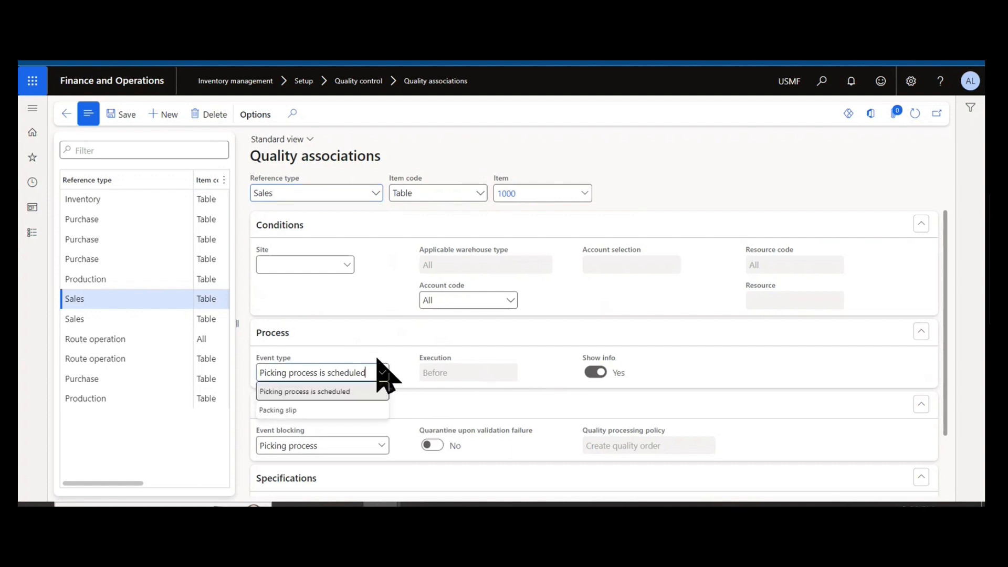
pyautogui.click(375, 192)
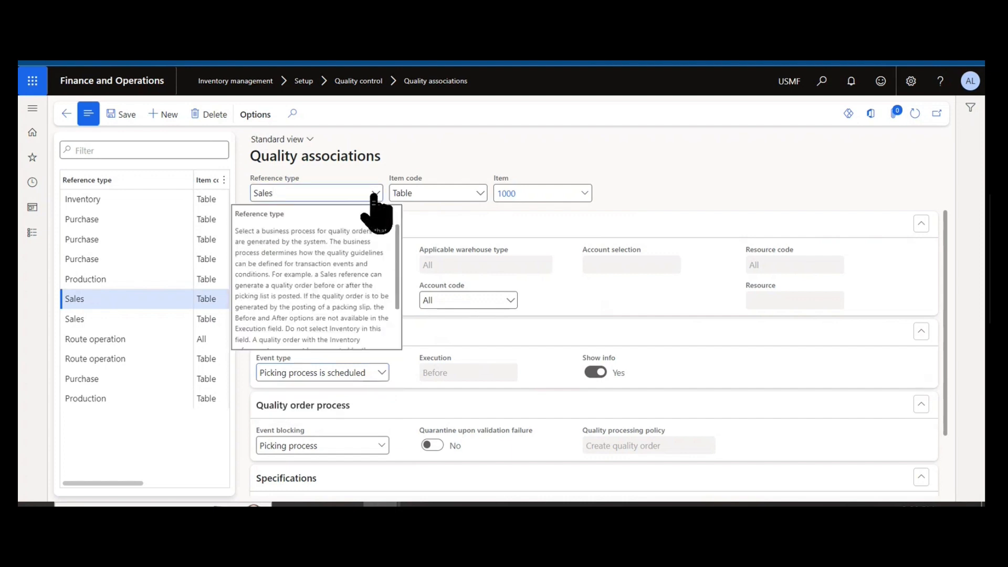
pyautogui.click(375, 193)
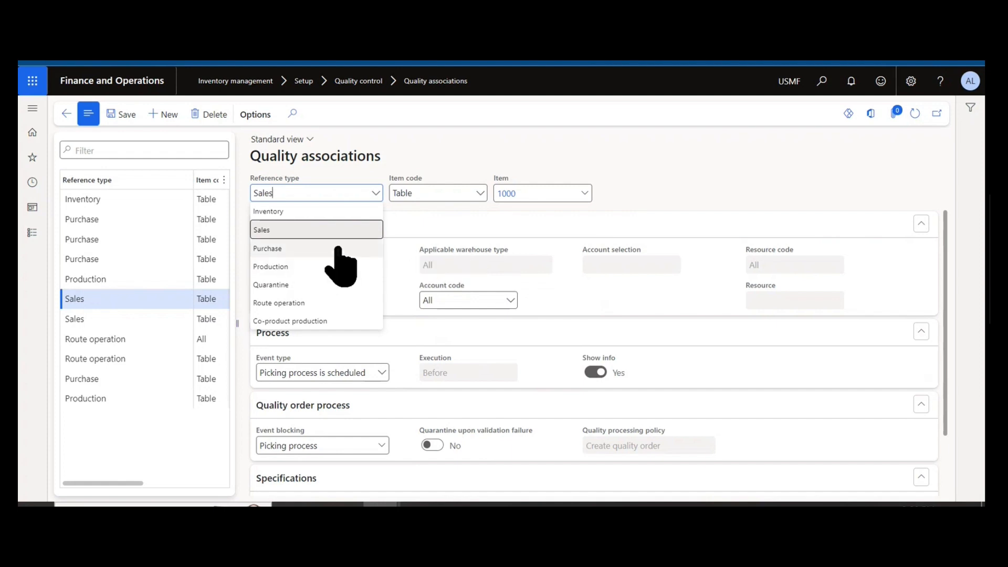
pyautogui.moveTo(781, 189)
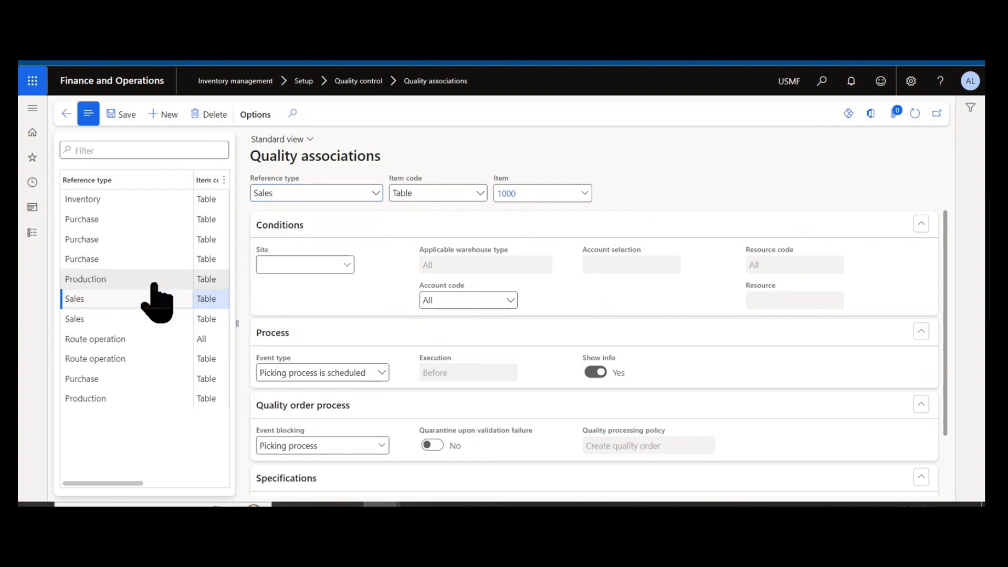
# - Review the Production association, then the Route operation association for resource group 1110 and its reference type choices
pyautogui.click(85, 279)
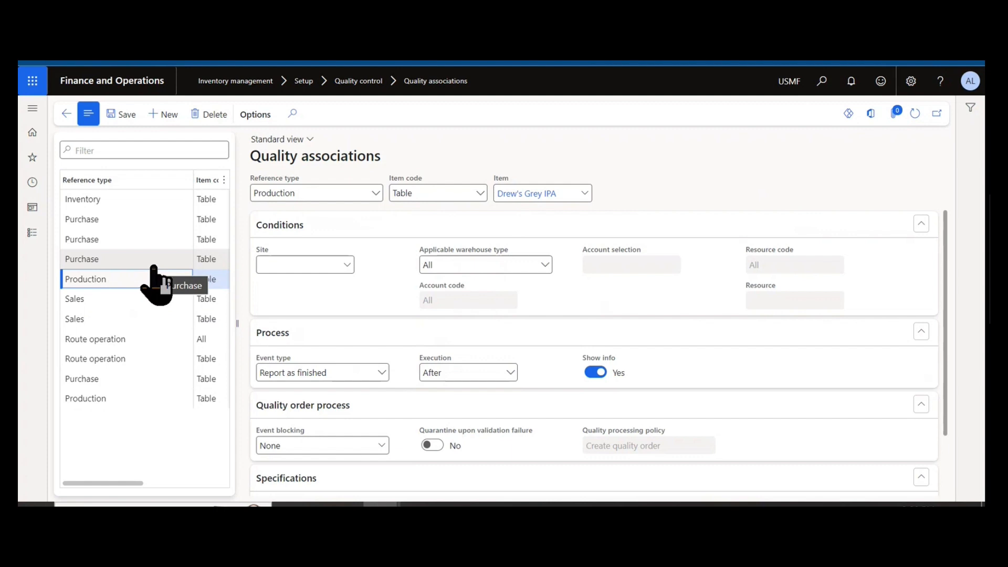
pyautogui.moveTo(106, 347)
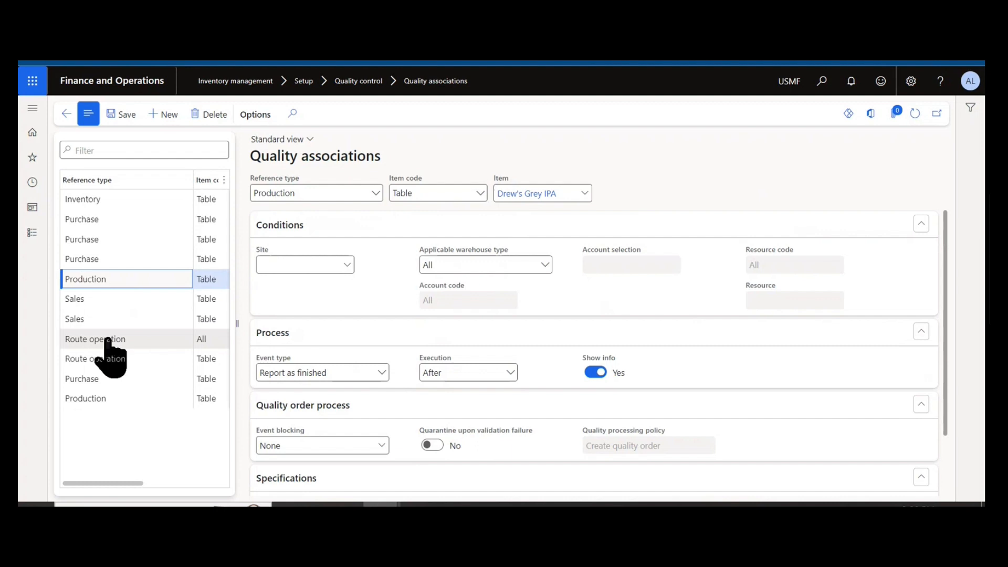
pyautogui.click(95, 338)
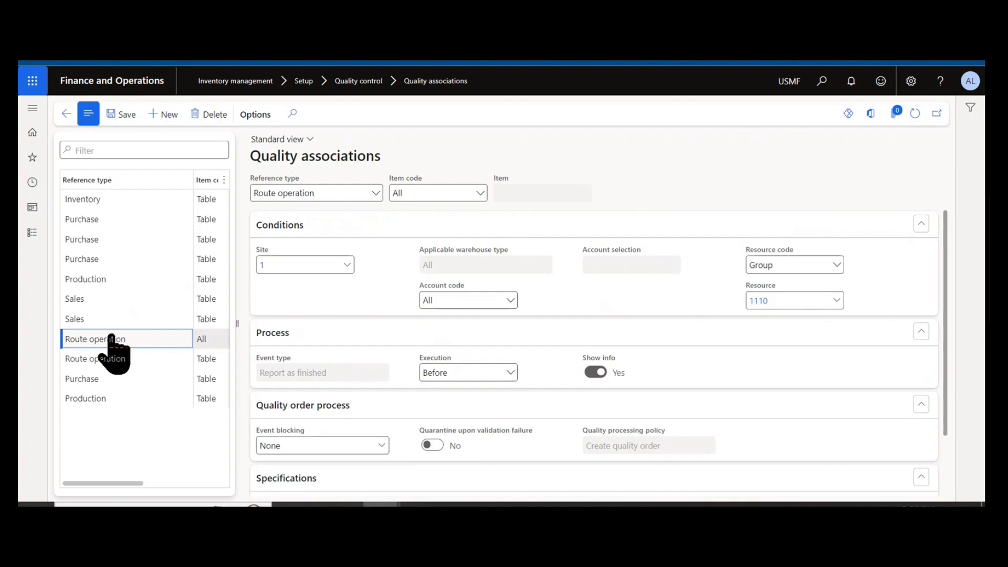
pyautogui.moveTo(103, 347)
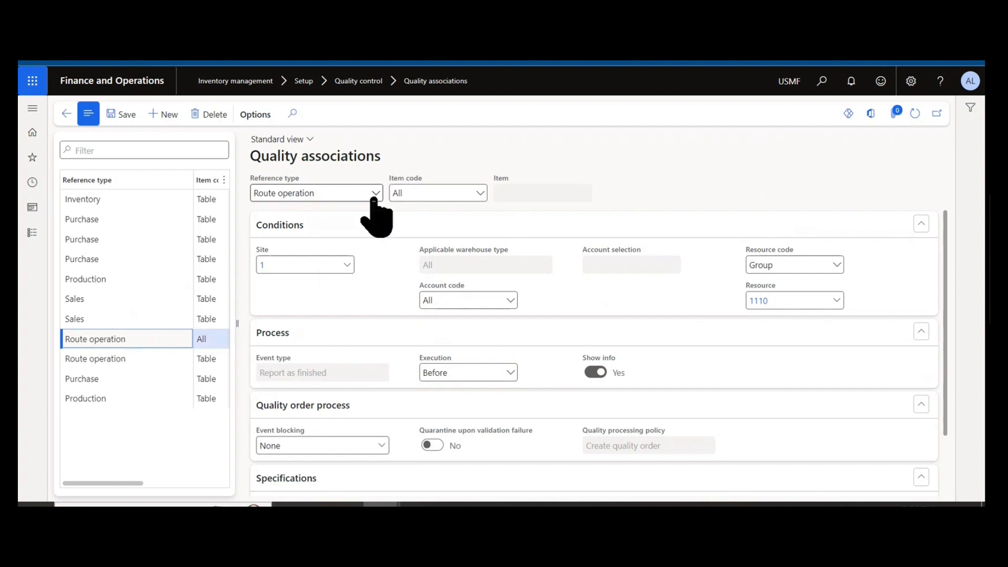
pyautogui.click(375, 193)
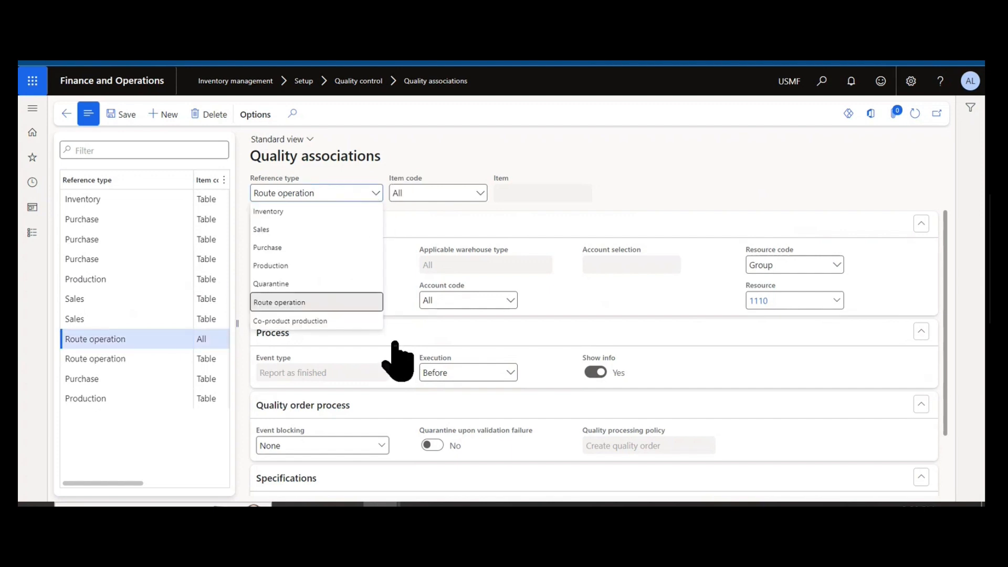
pyautogui.moveTo(376, 328)
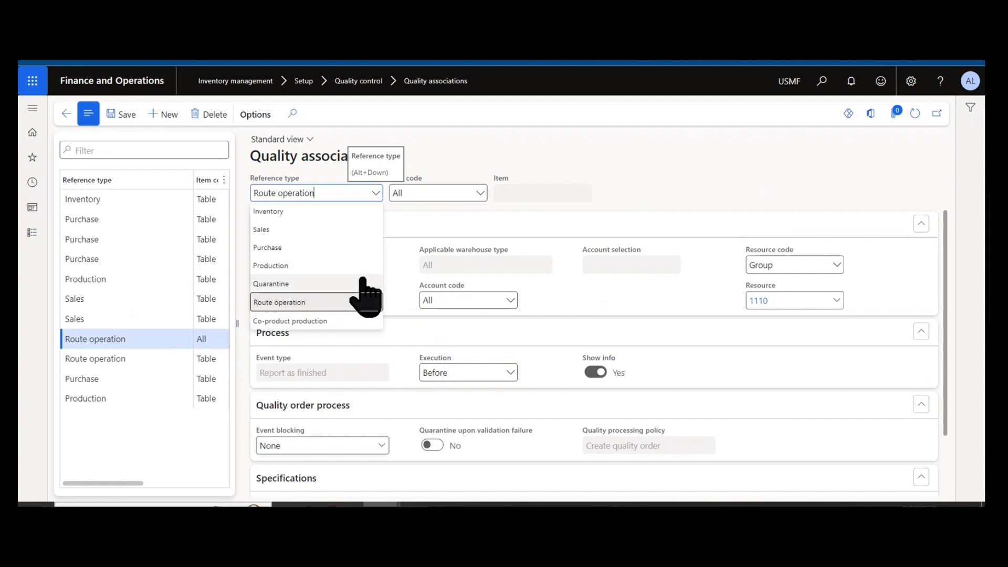
pyautogui.moveTo(315, 364)
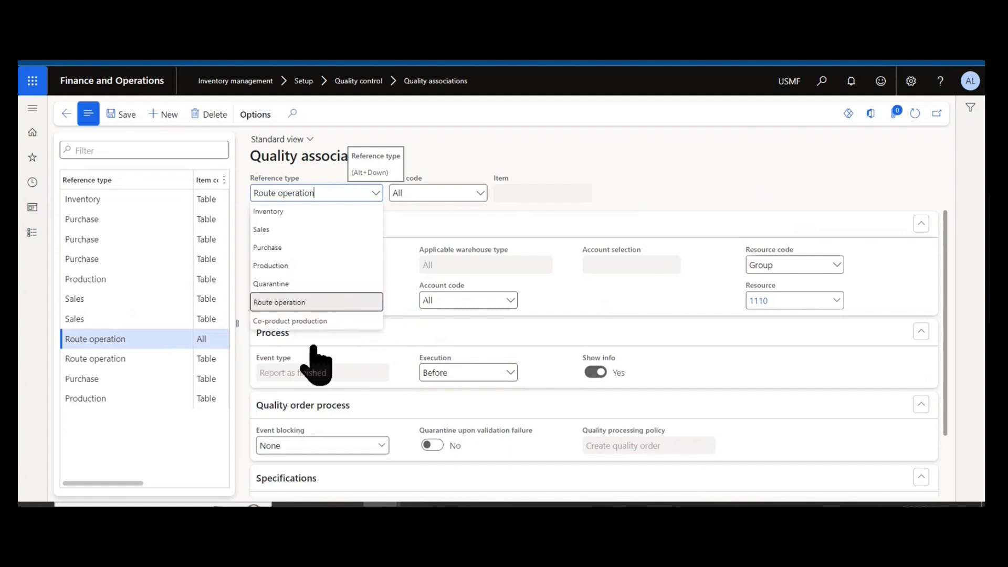
pyautogui.moveTo(550, 170)
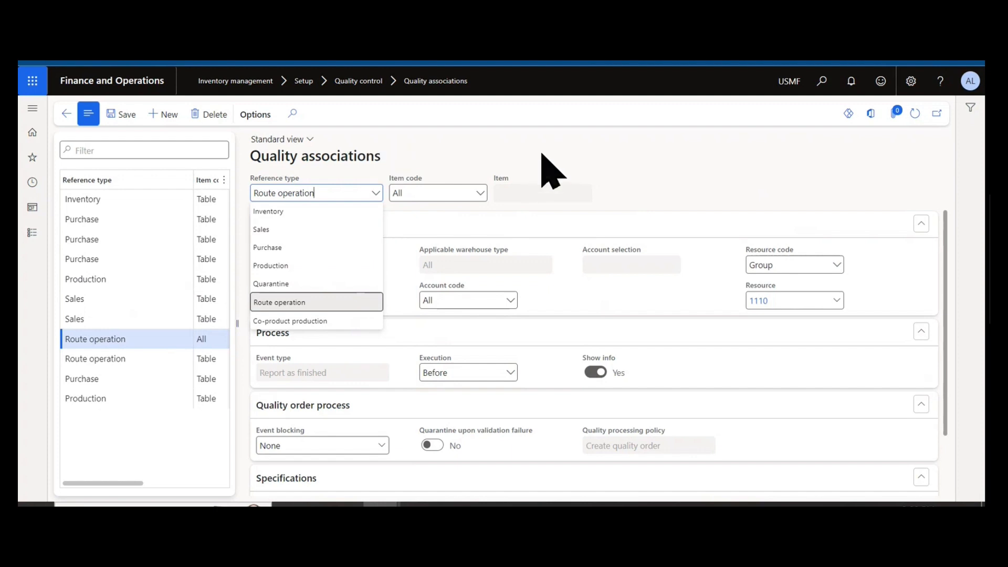
pyautogui.moveTo(553, 241)
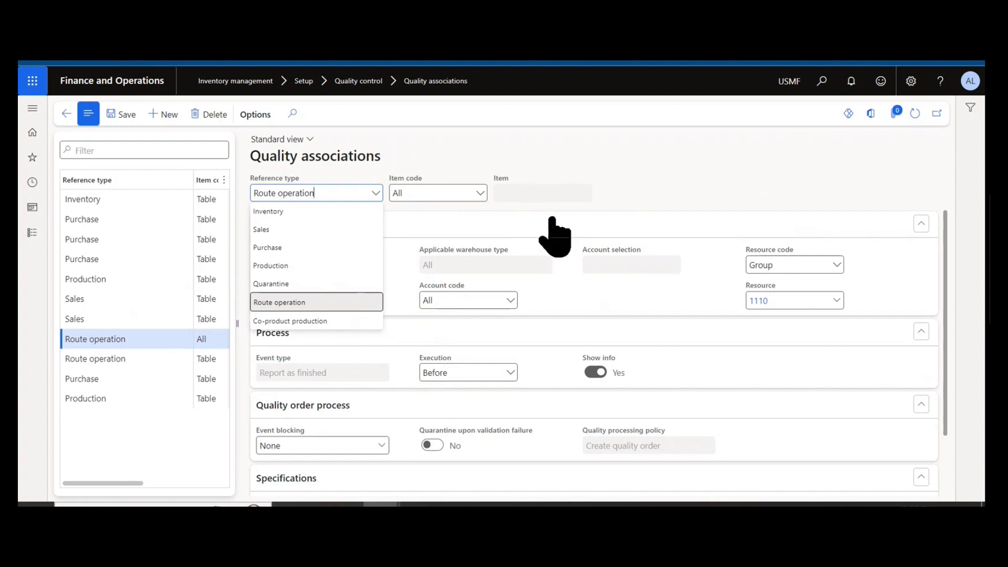
pyautogui.moveTo(515, 186)
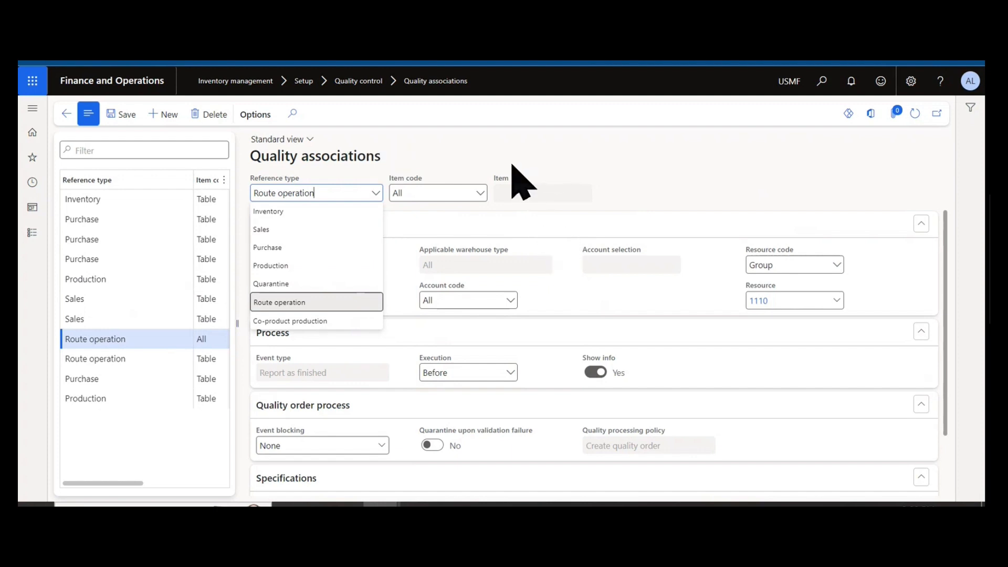
pyautogui.click(280, 302)
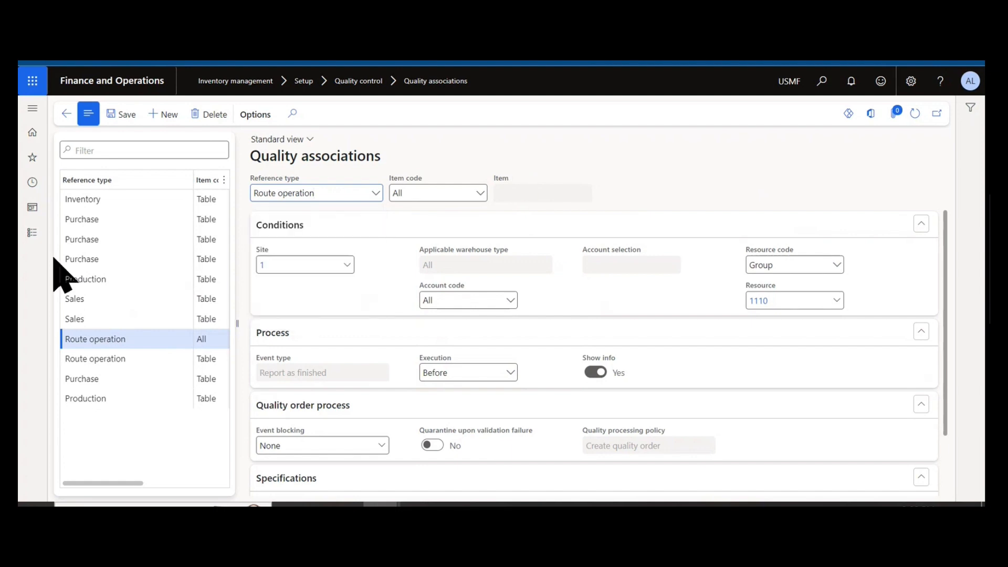
pyautogui.moveTo(148, 236)
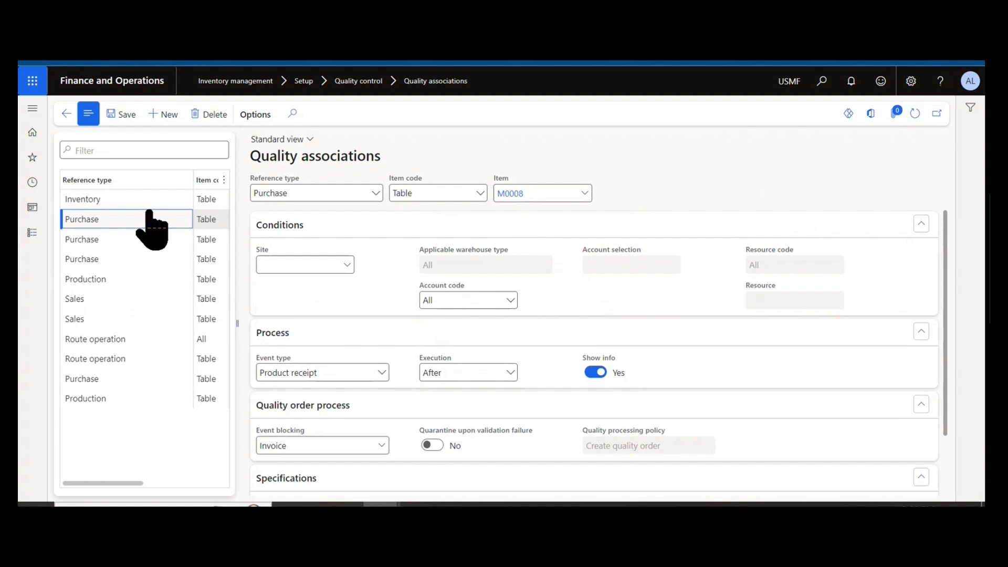
pyautogui.moveTo(315, 193)
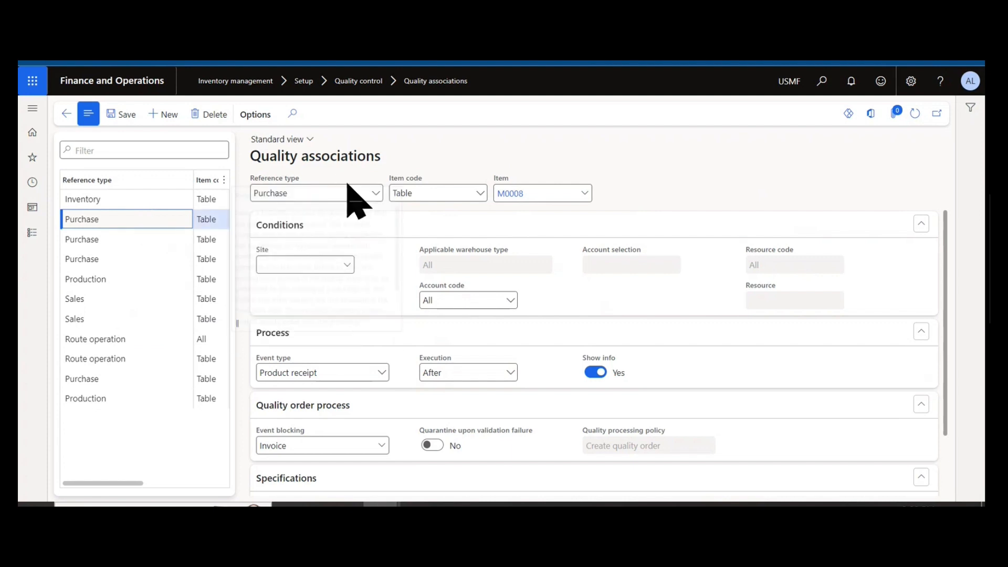
pyautogui.moveTo(479, 196)
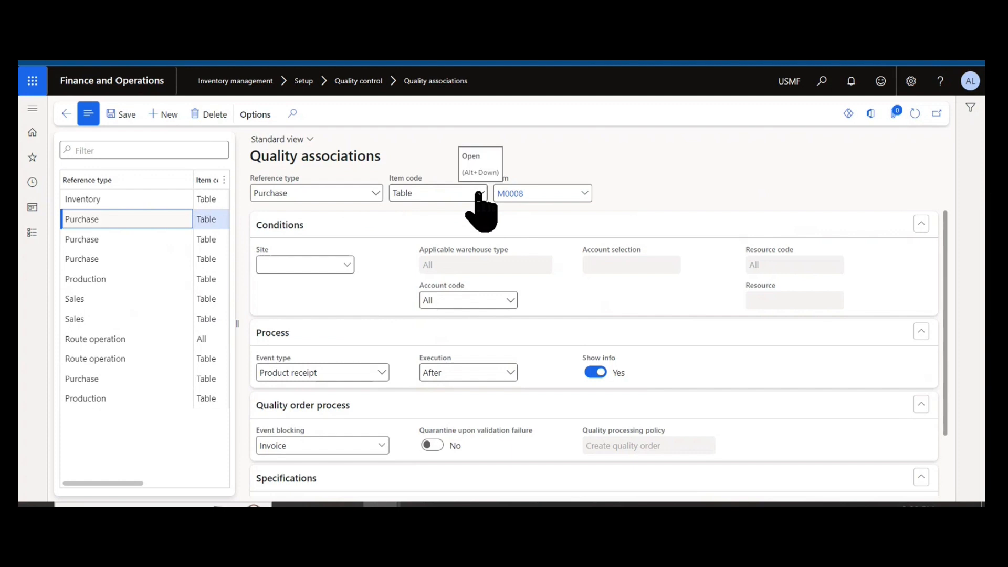
pyautogui.click(478, 193)
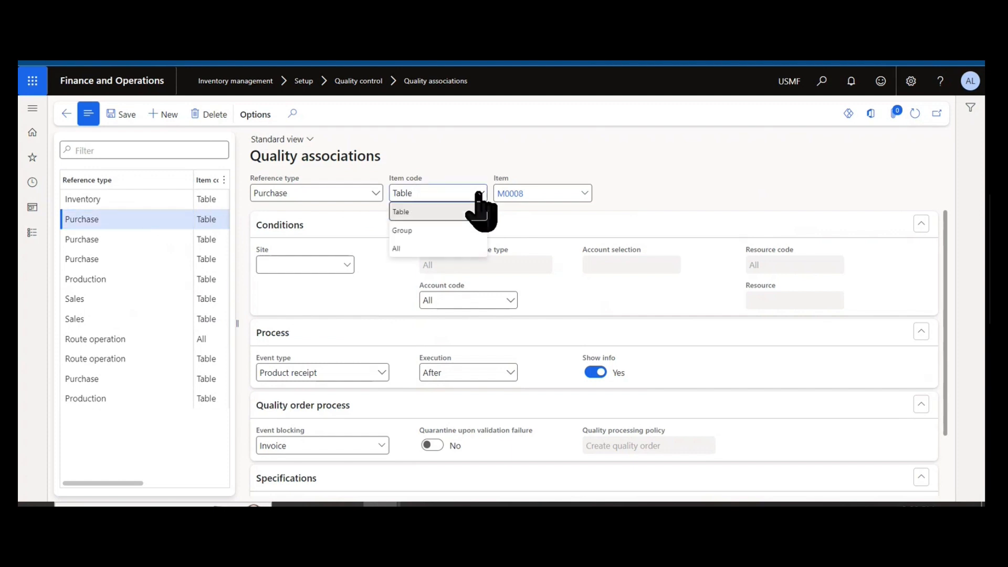
pyautogui.moveTo(477, 192)
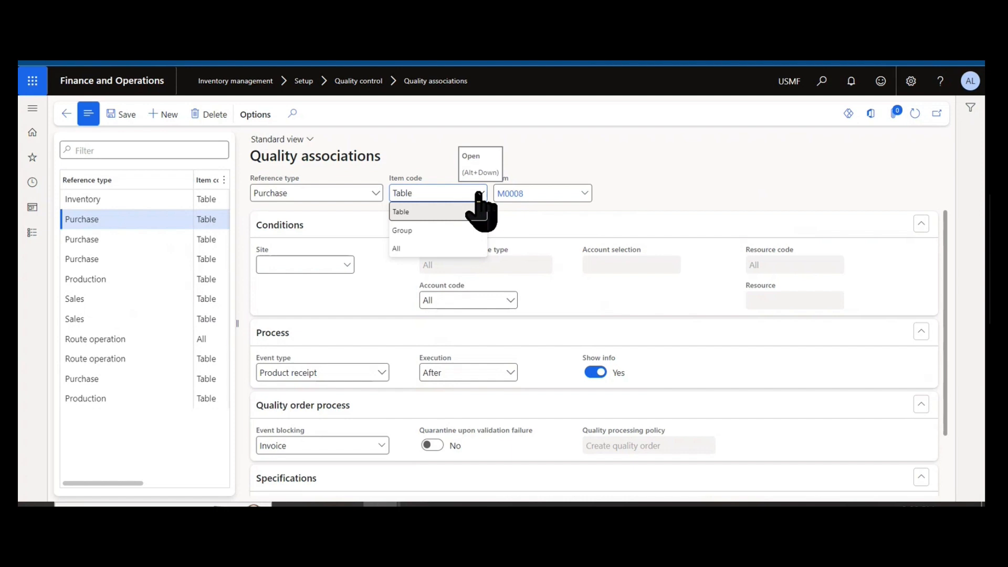
pyautogui.moveTo(463, 244)
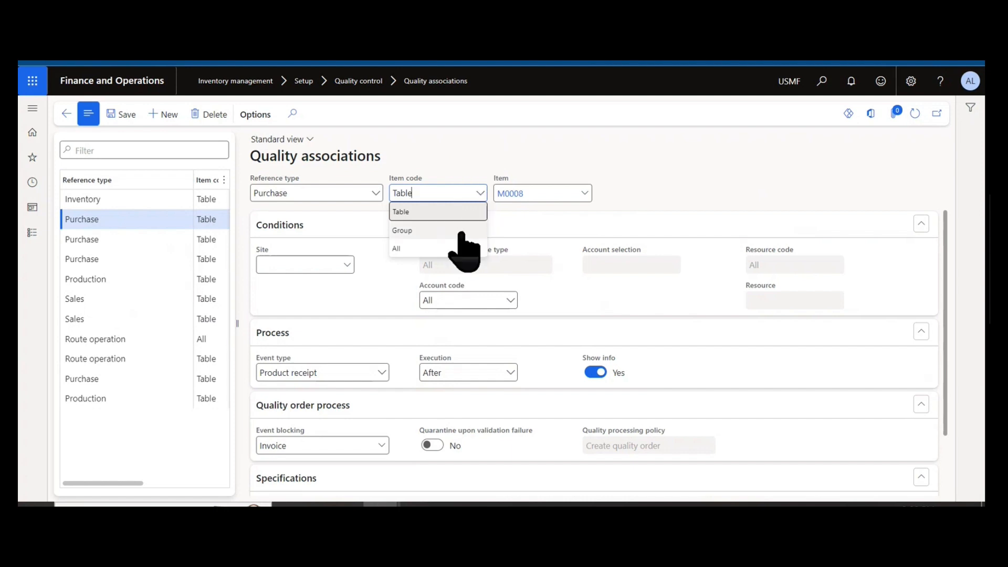
pyautogui.moveTo(468, 263)
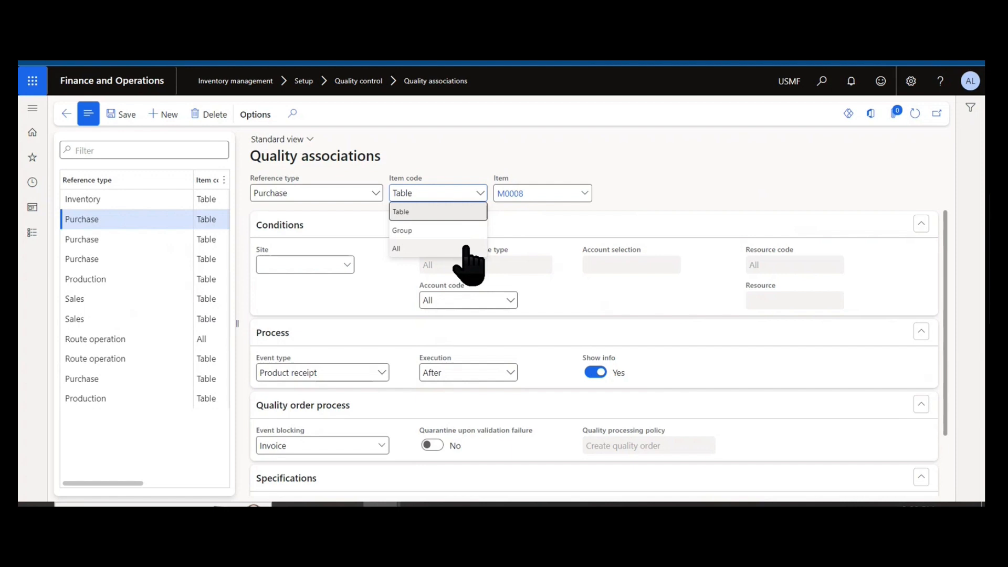
pyautogui.moveTo(765, 200)
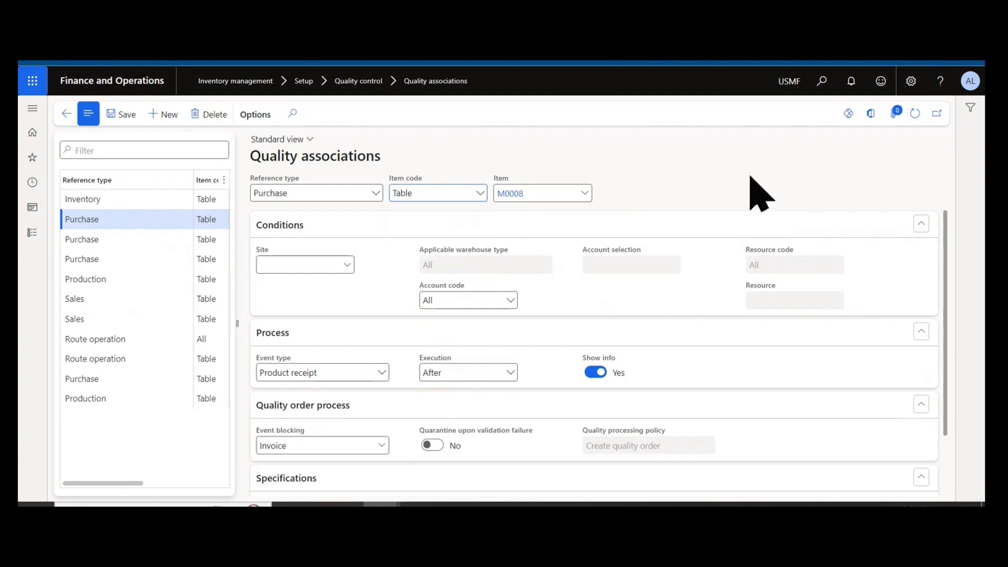
pyautogui.moveTo(344, 264)
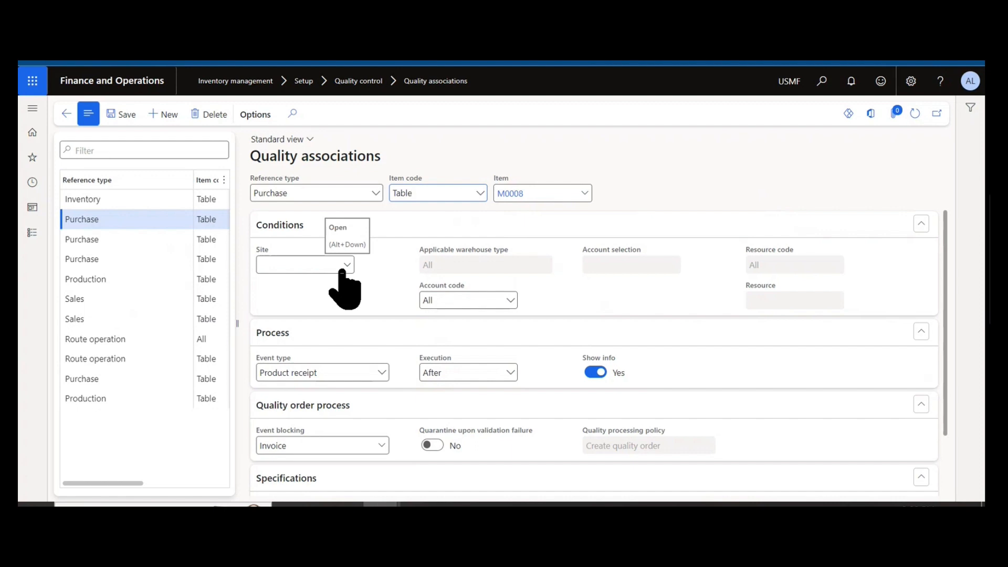
pyautogui.click(437, 193)
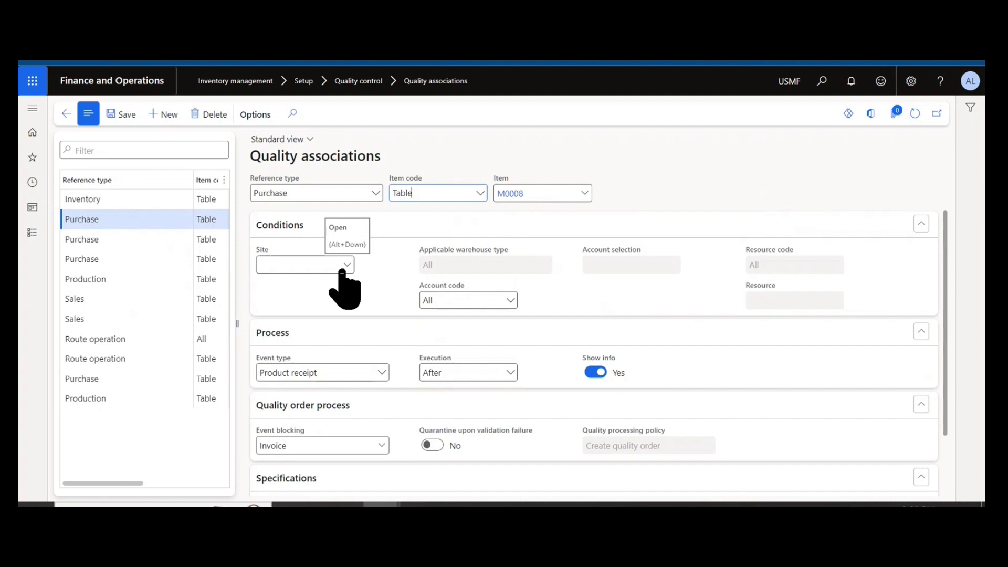
pyautogui.moveTo(632, 264)
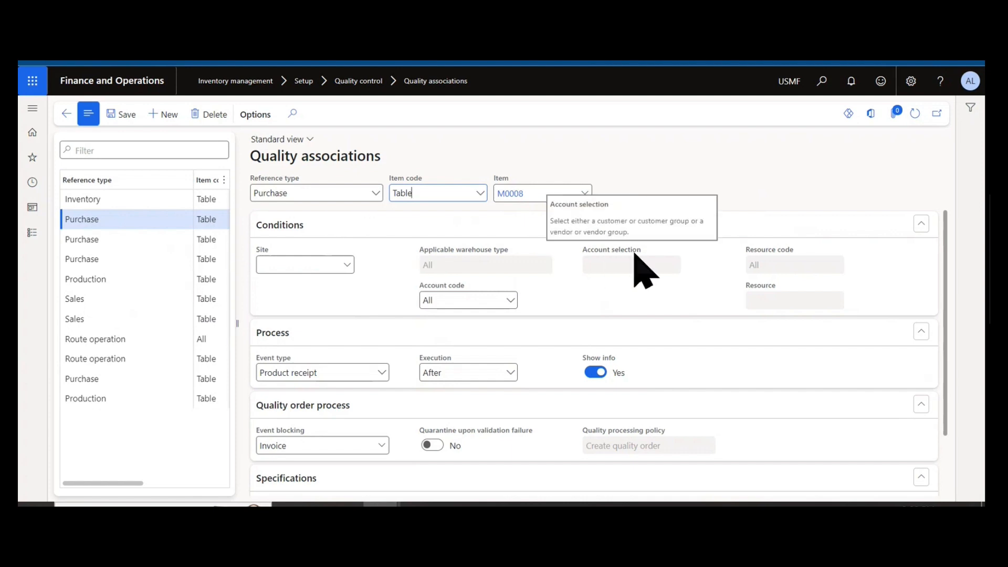
pyautogui.moveTo(482, 199)
pyautogui.write('Group')
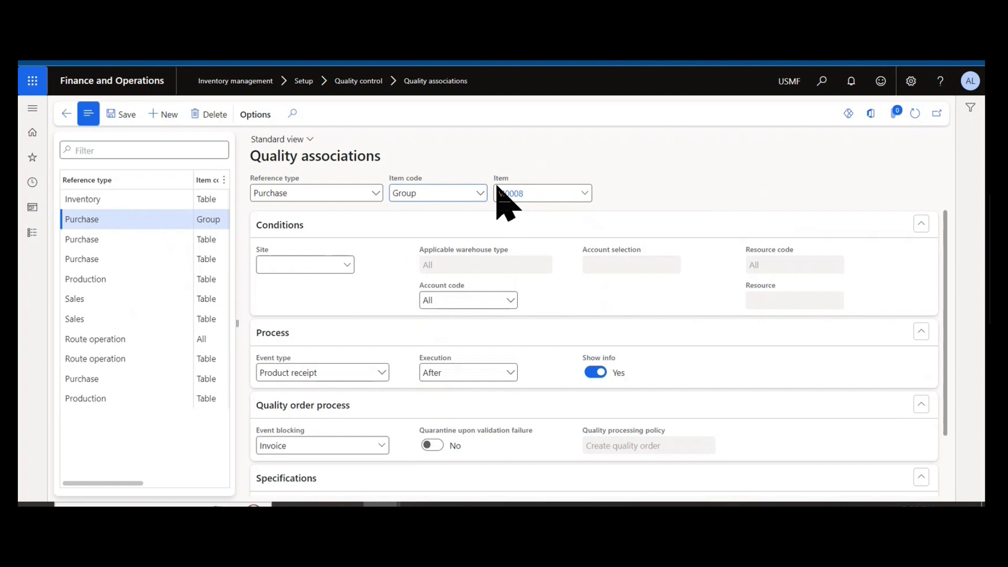
pyautogui.click(467, 300)
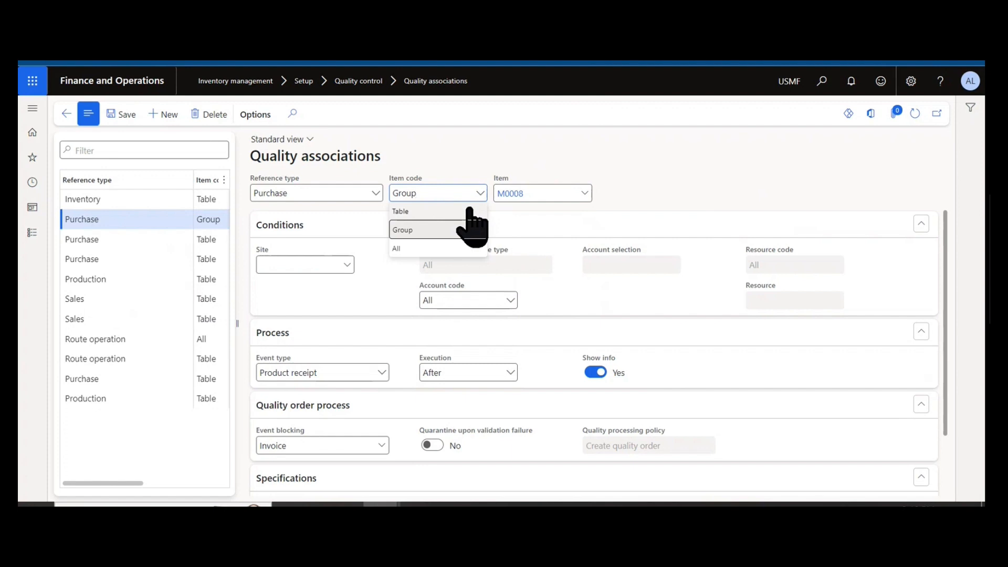
pyautogui.click(400, 211)
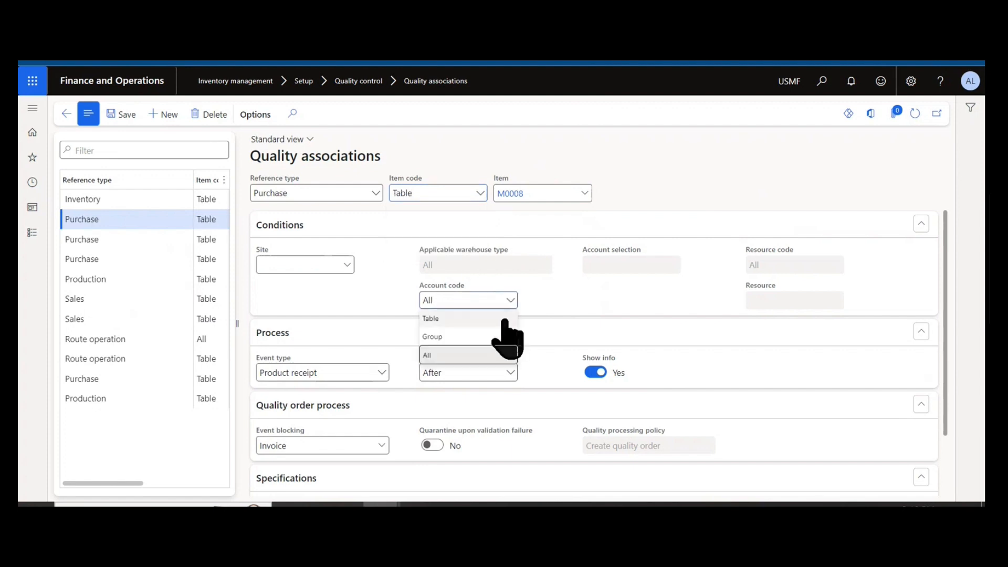
pyautogui.click(432, 337)
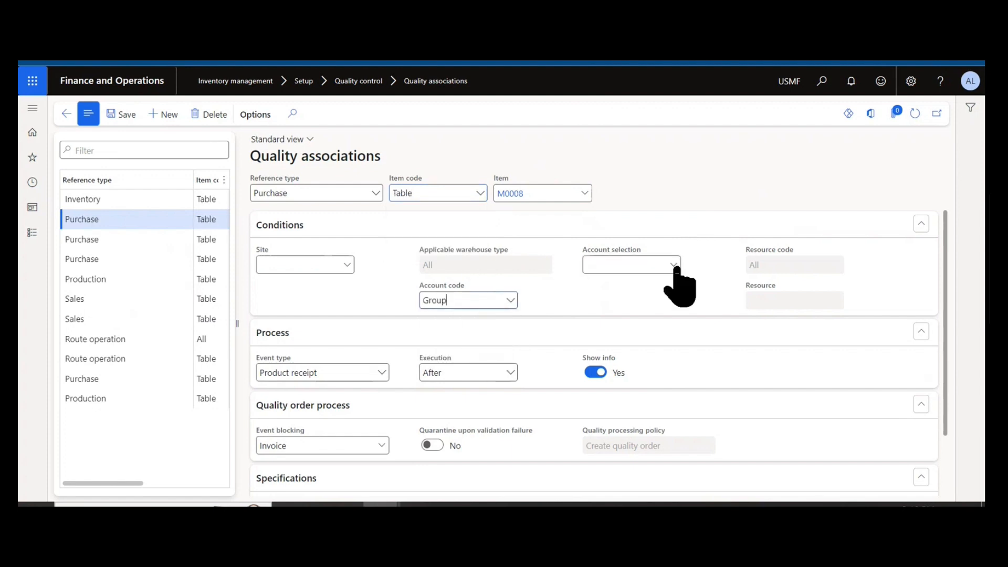
pyautogui.click(672, 264)
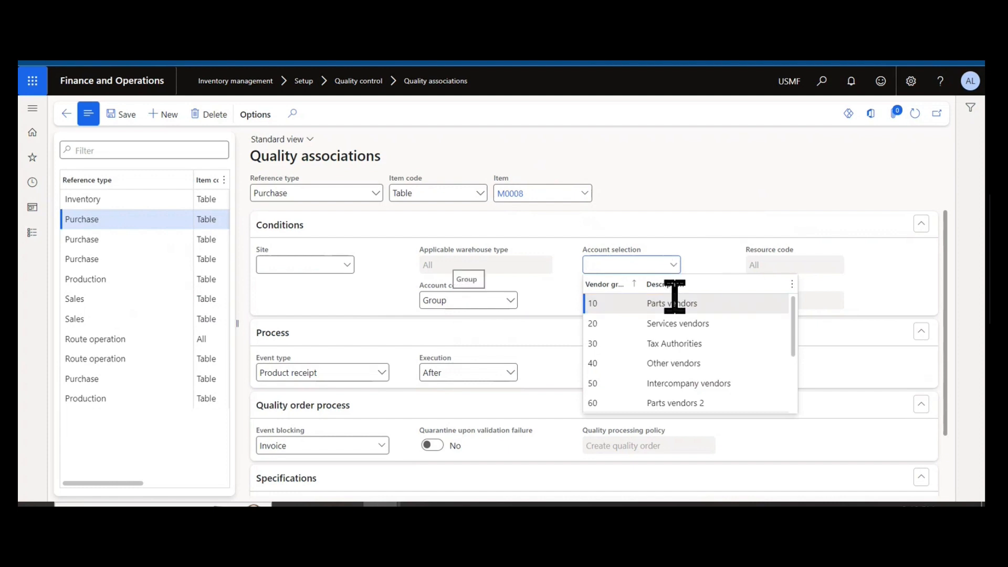
pyautogui.click(675, 215)
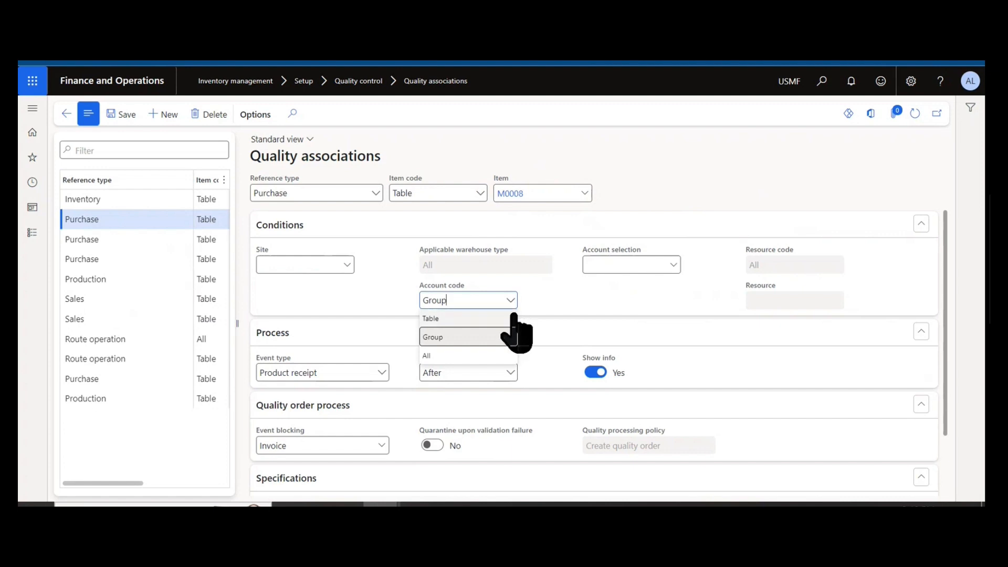
pyautogui.click(427, 356)
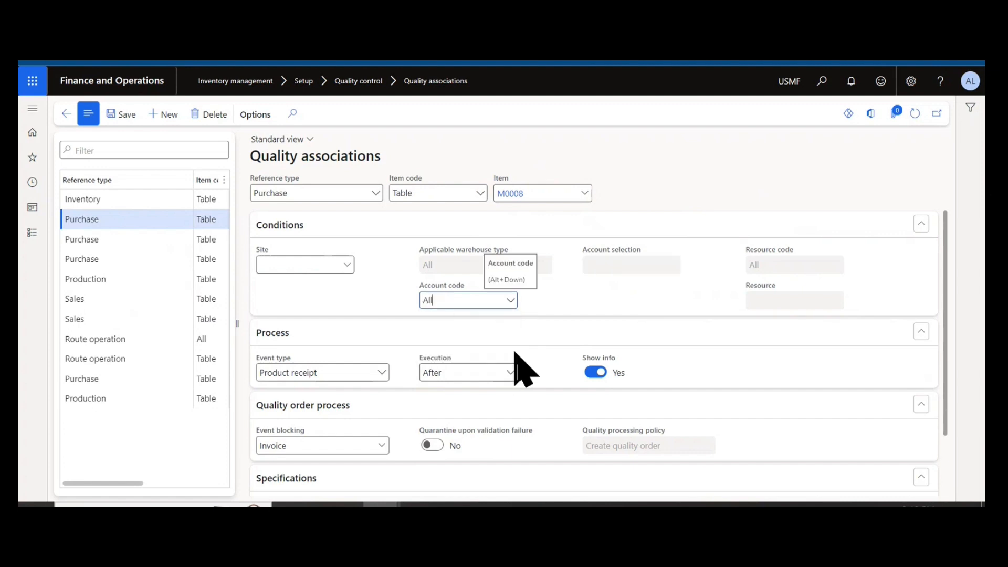
pyautogui.moveTo(542, 193)
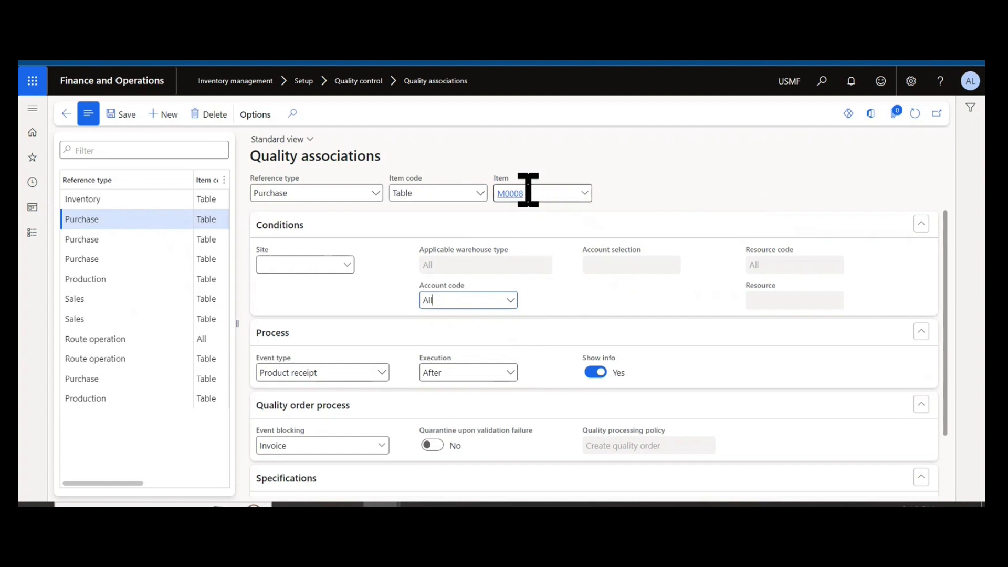
pyautogui.moveTo(742, 173)
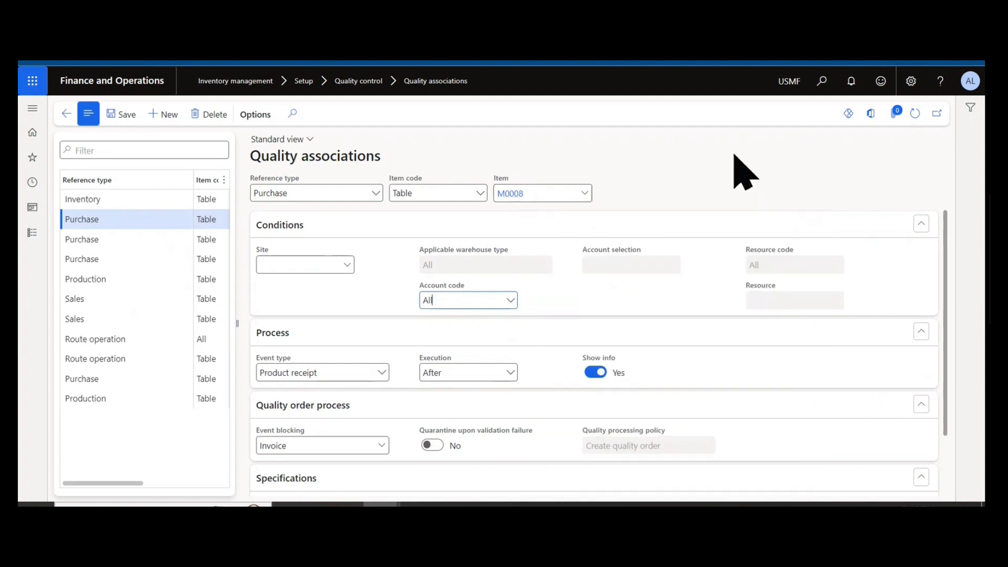
pyautogui.moveTo(785, 161)
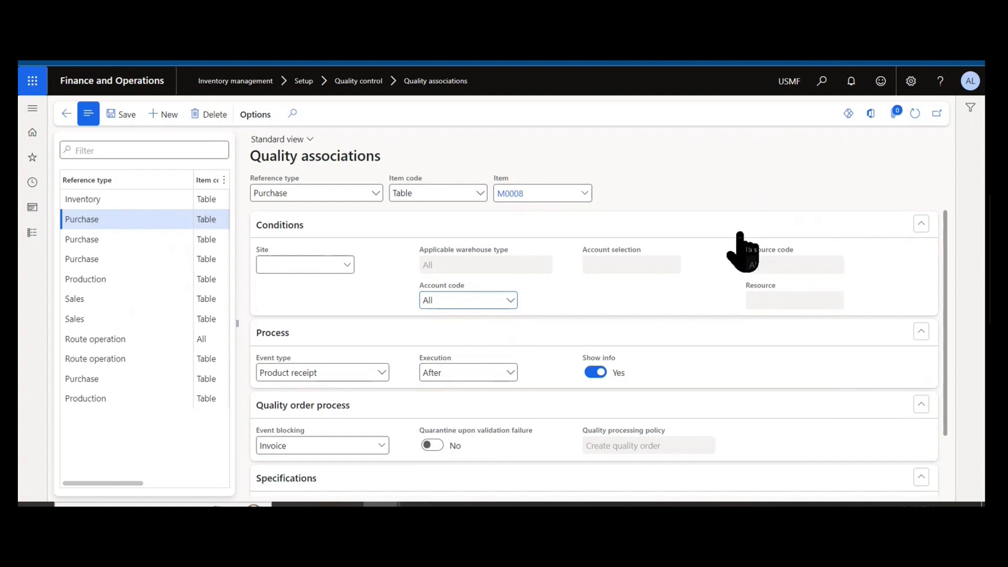
pyautogui.moveTo(750, 264)
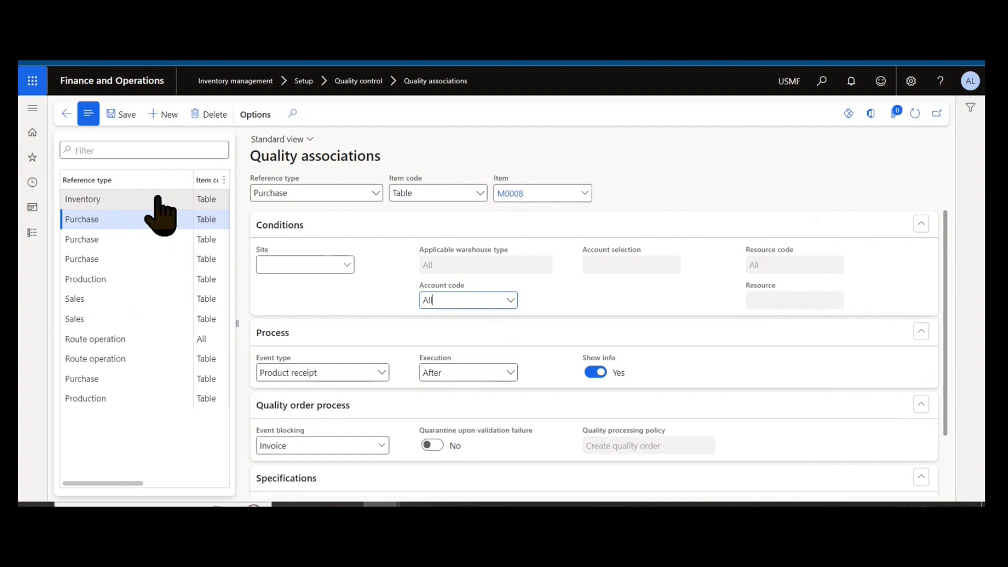
pyautogui.scroll(-3)
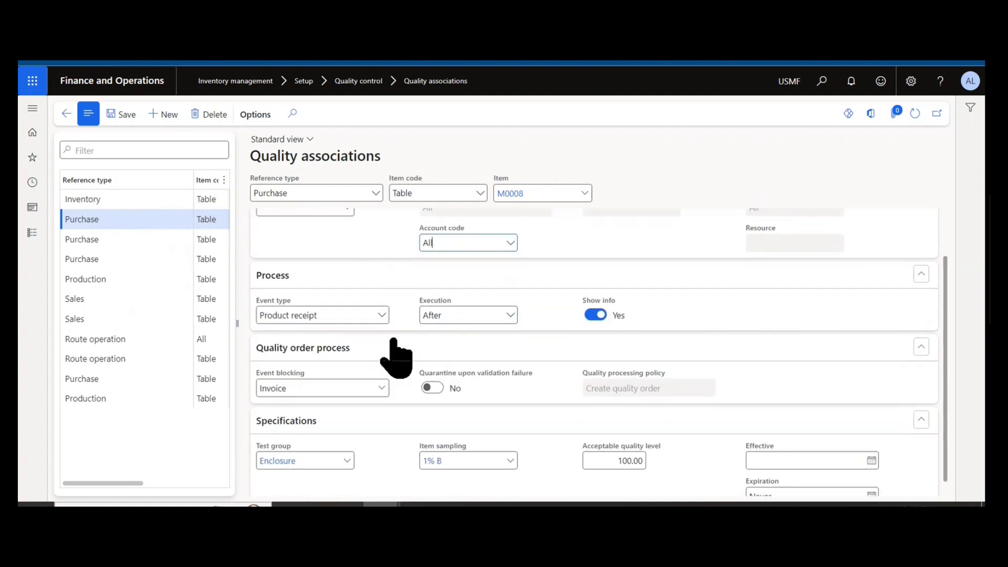
pyautogui.click(380, 314)
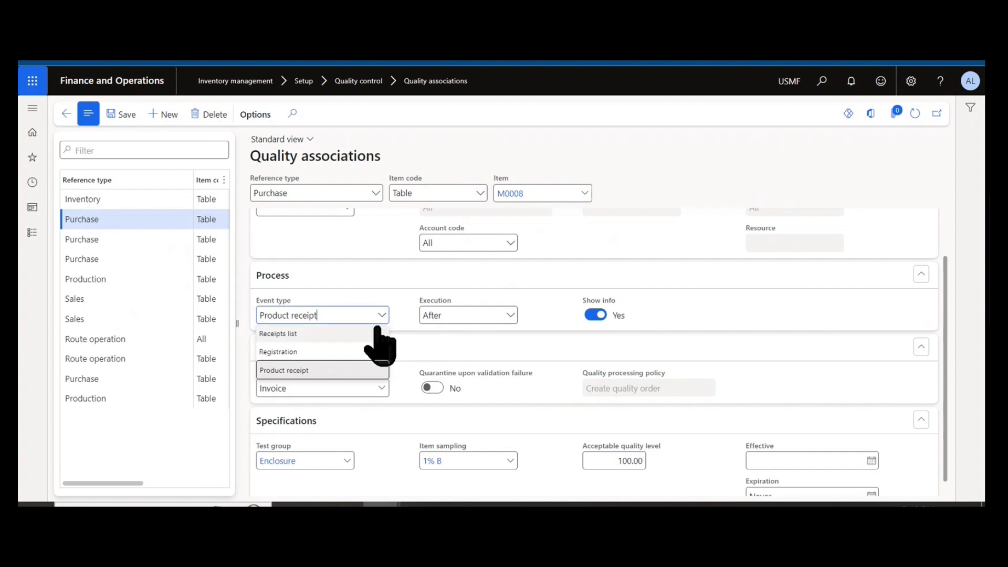
pyautogui.moveTo(381, 335)
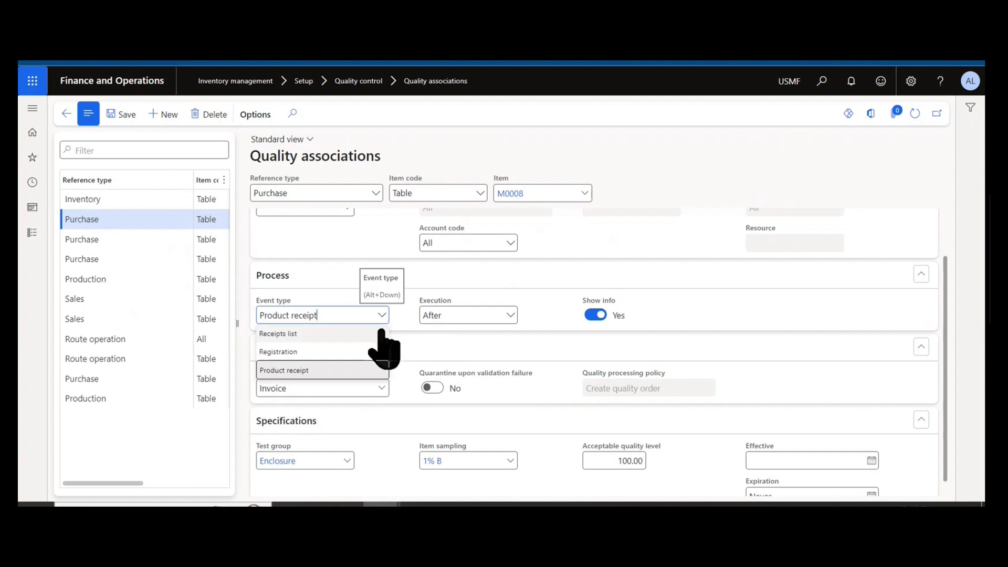
pyautogui.moveTo(378, 360)
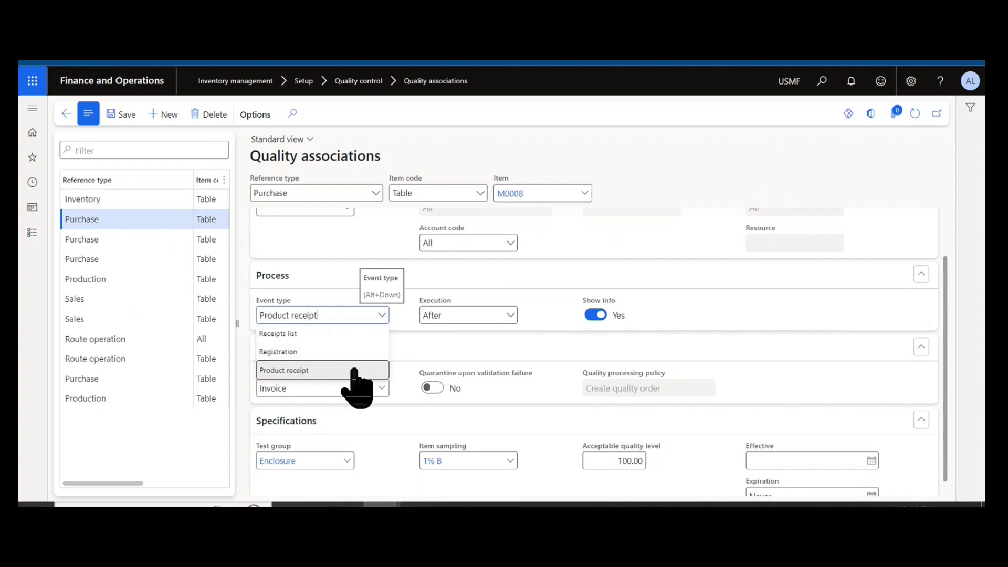
pyautogui.click(284, 370)
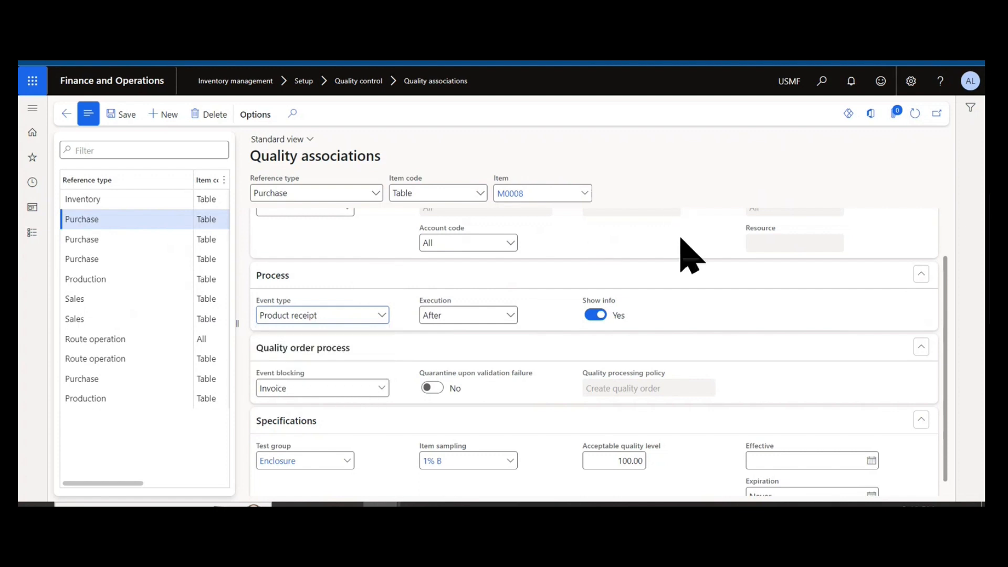
pyautogui.moveTo(595, 315)
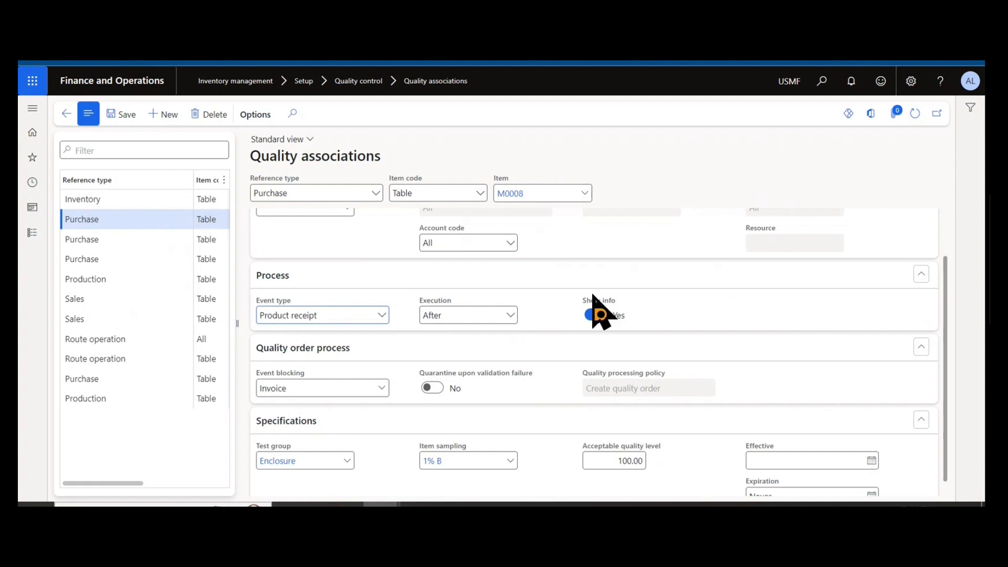
pyautogui.click(315, 315)
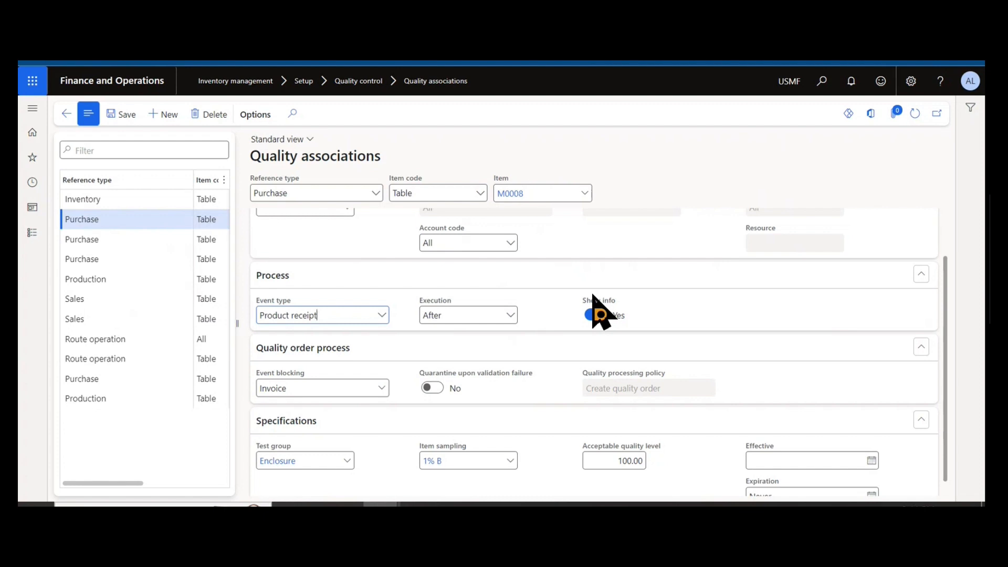
pyautogui.click(593, 315)
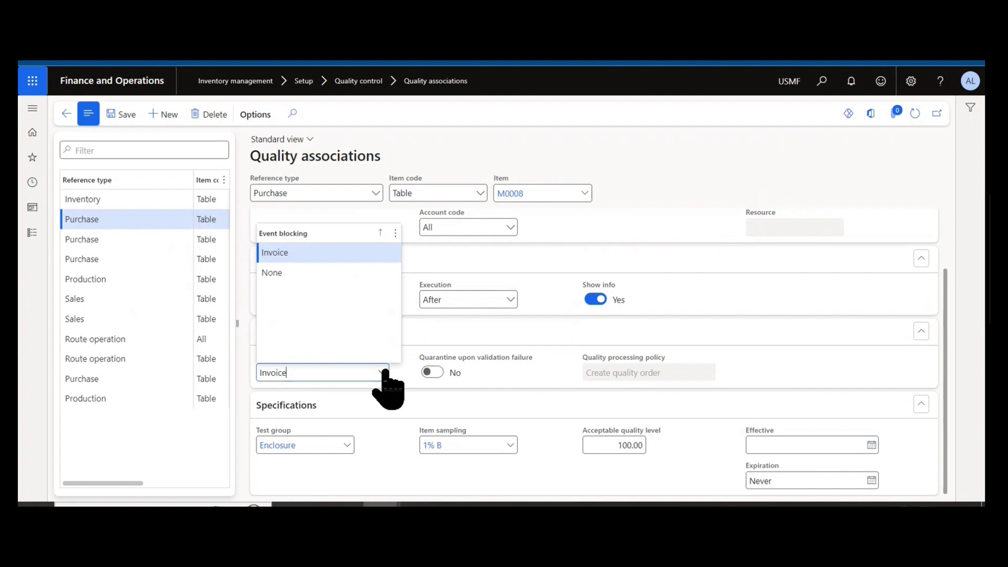
pyautogui.moveTo(379, 372)
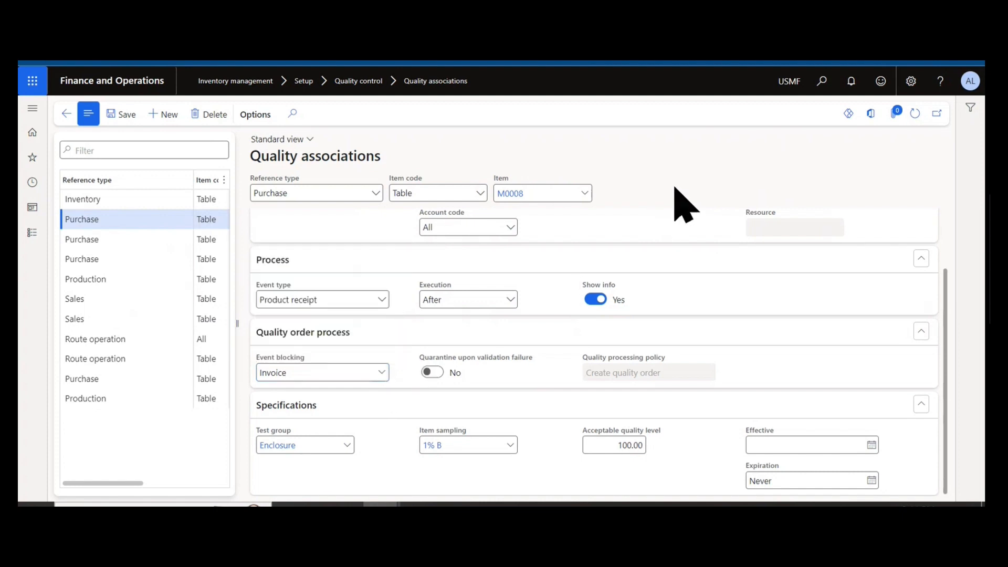
pyautogui.click(534, 193)
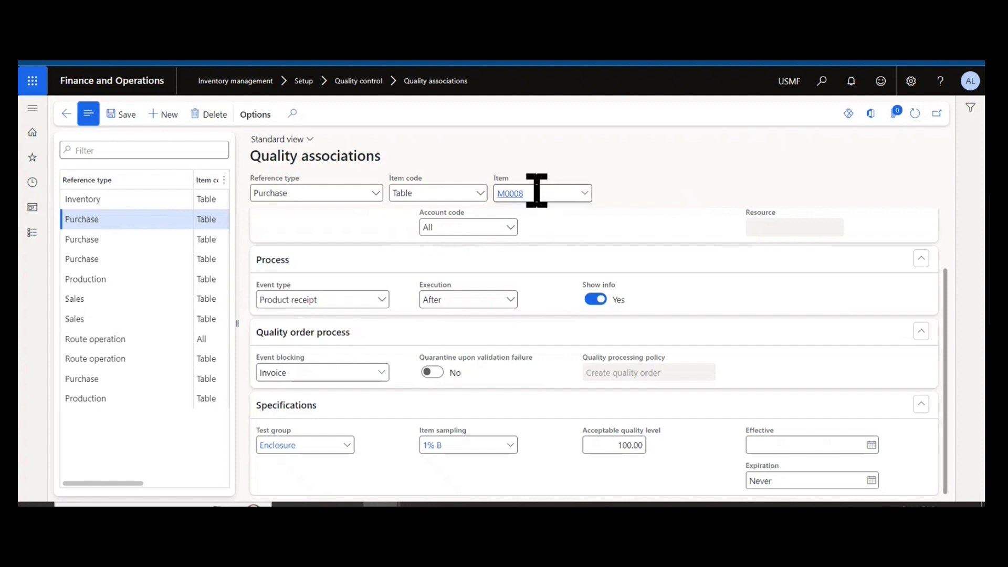
pyautogui.moveTo(364, 377)
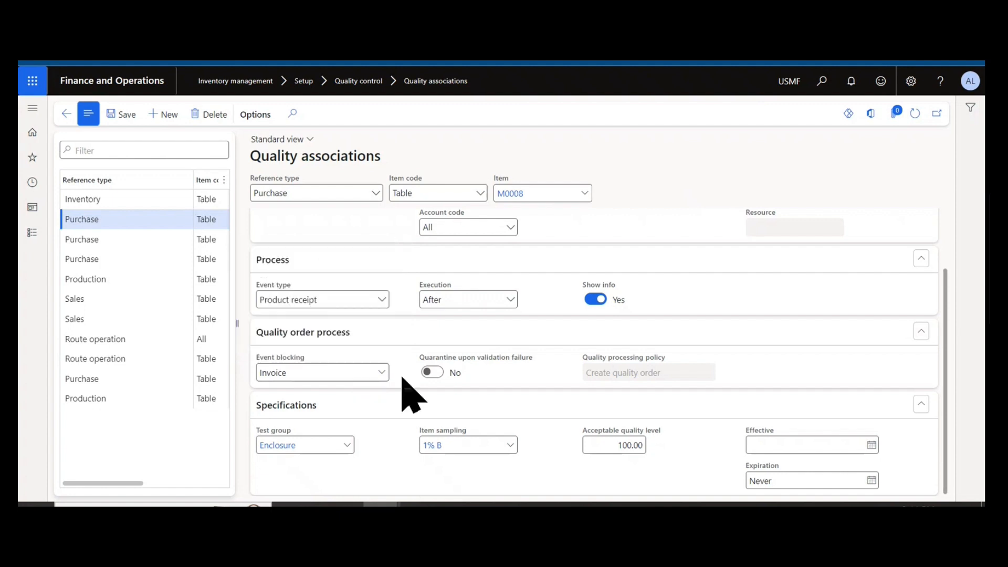
pyautogui.moveTo(357, 370)
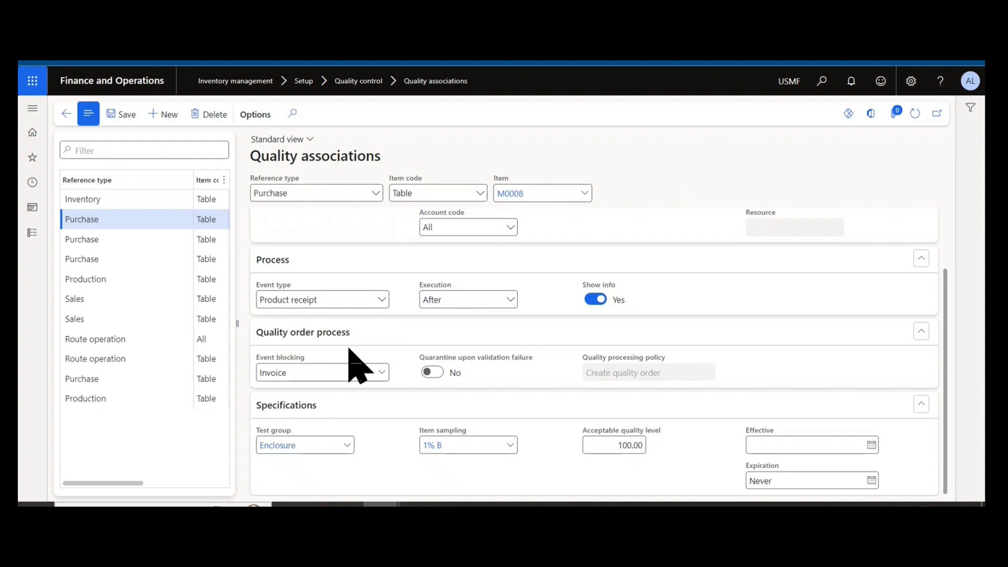
pyautogui.moveTo(536, 430)
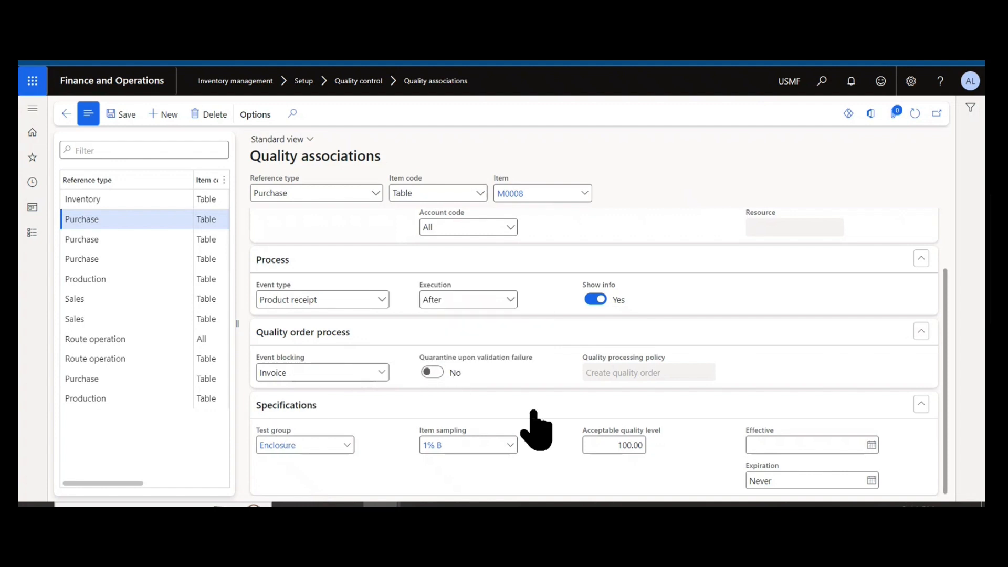
pyautogui.moveTo(527, 386)
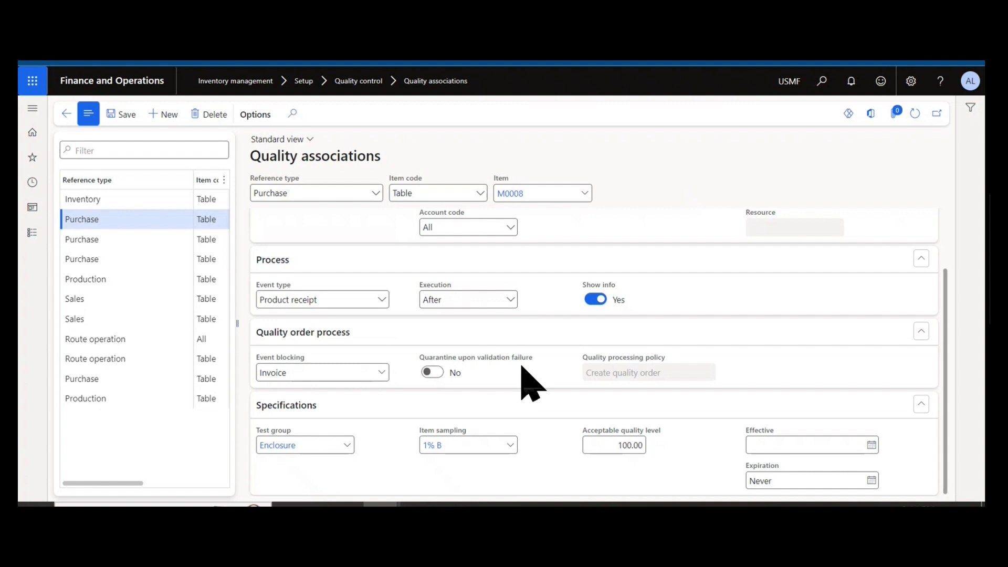
pyautogui.moveTo(544, 395)
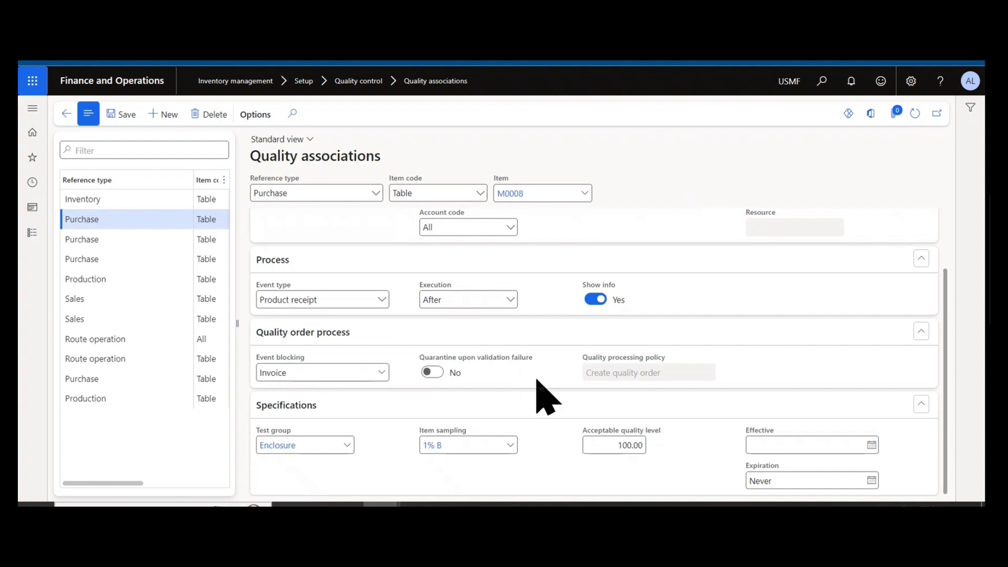
pyautogui.moveTo(531, 412)
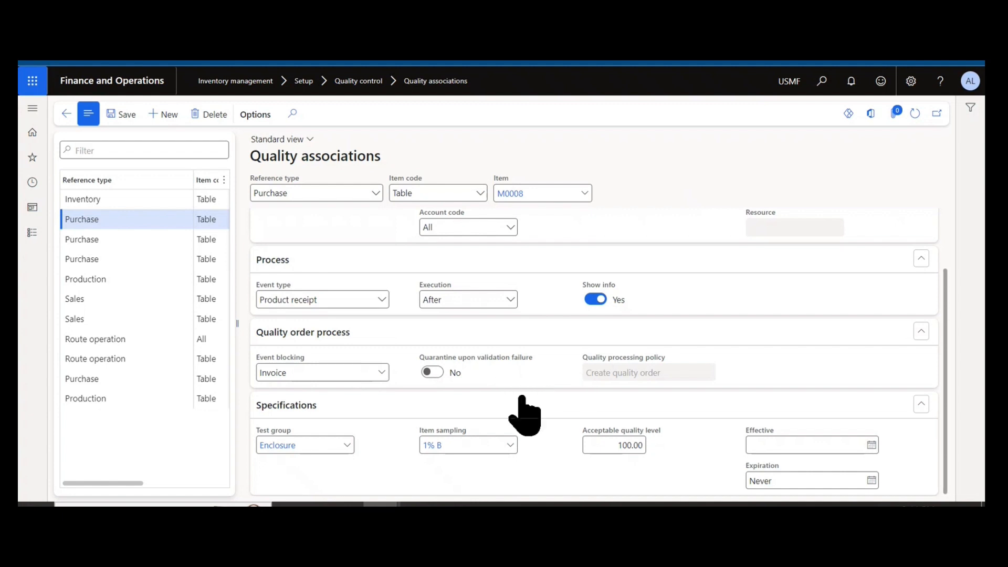
pyautogui.moveTo(318, 370)
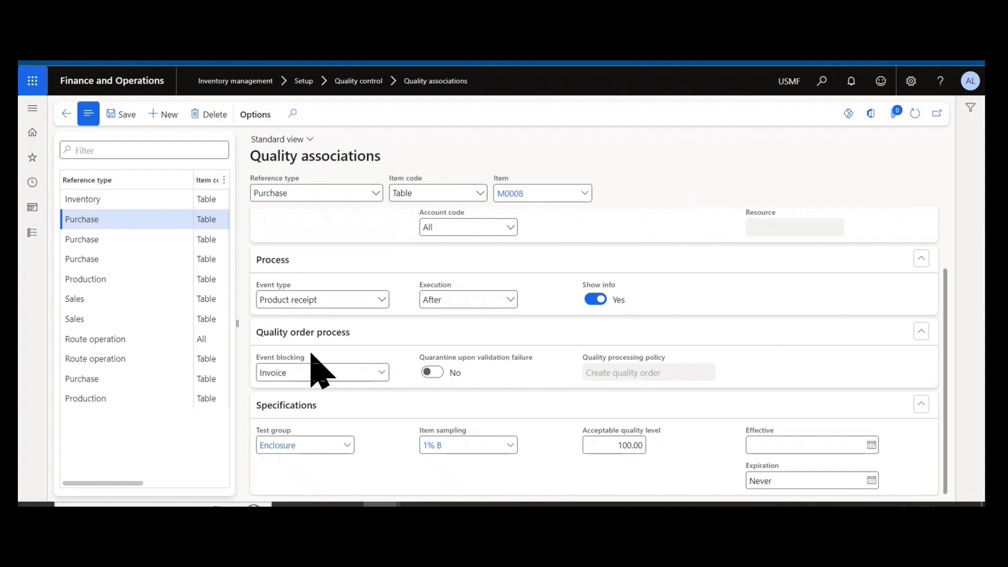
pyautogui.moveTo(315, 376)
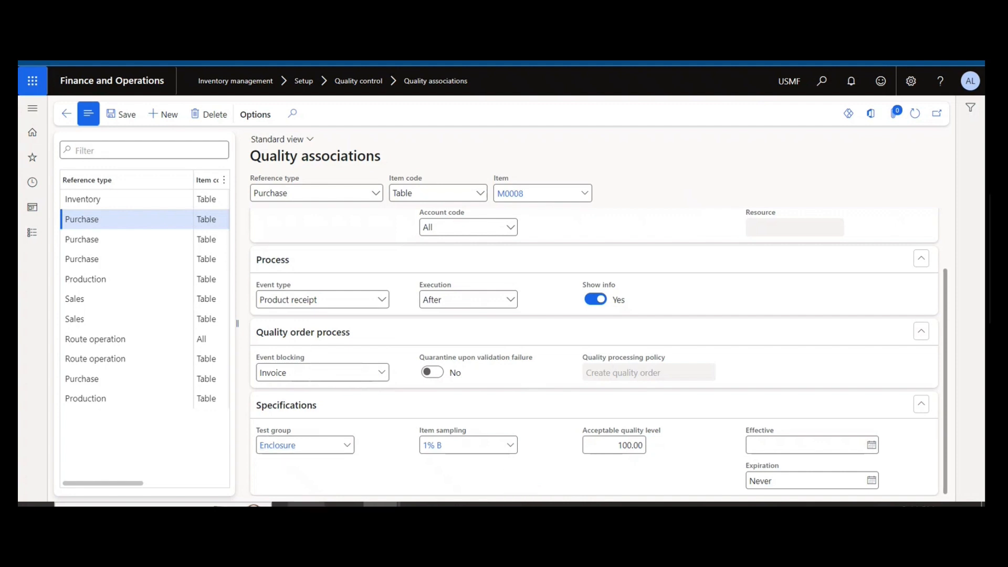
pyautogui.moveTo(221, 457)
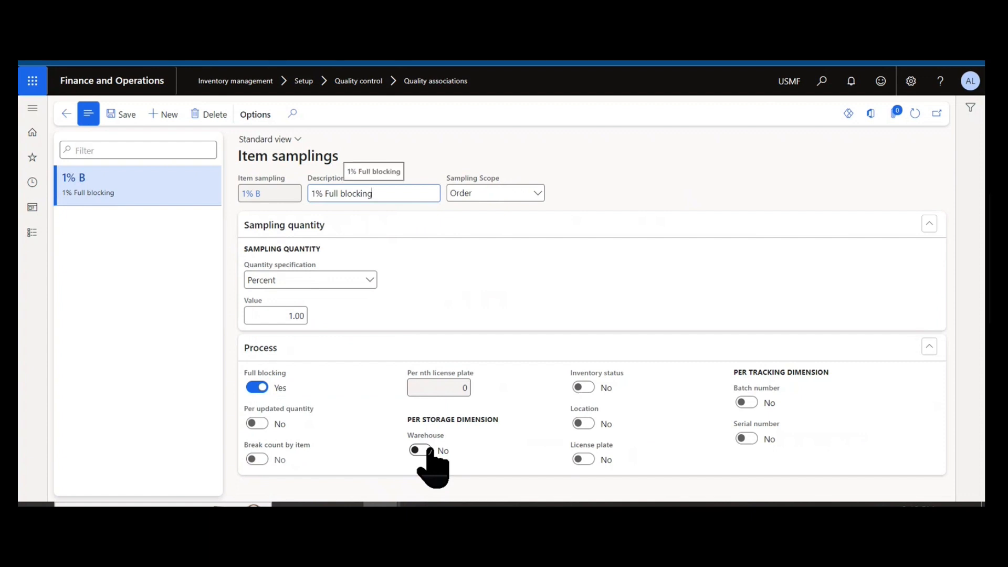
pyautogui.moveTo(360, 318)
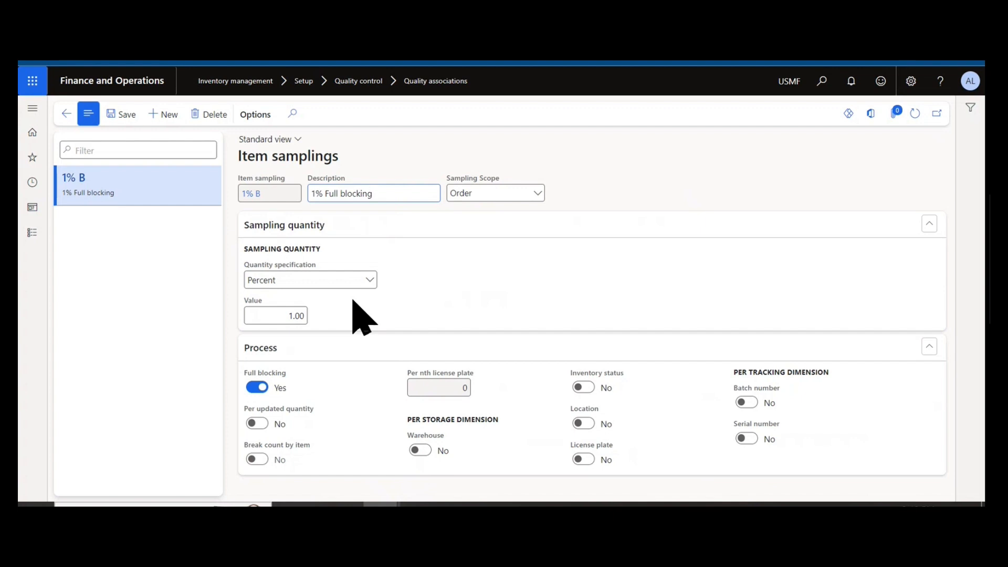
pyautogui.moveTo(412, 251)
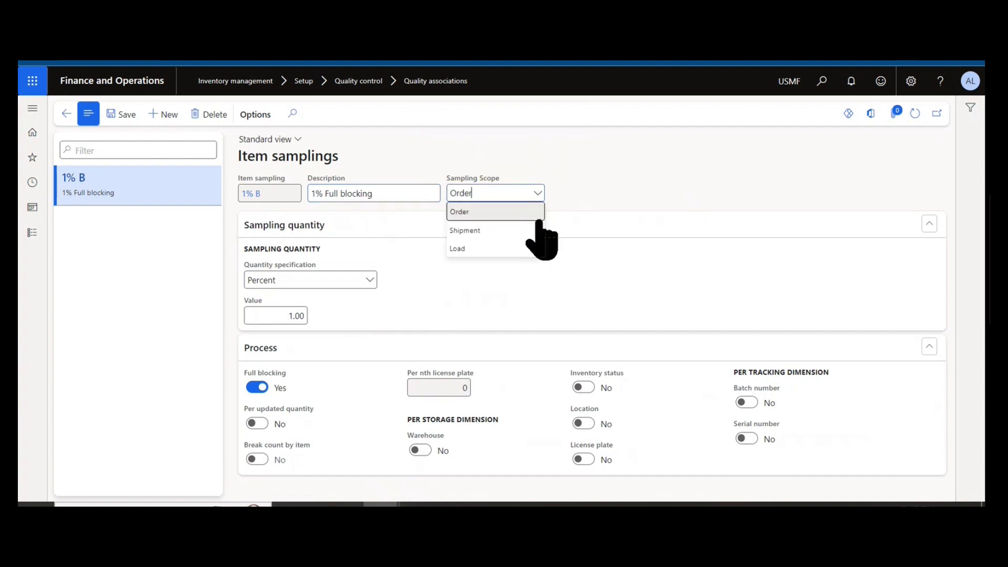
pyautogui.moveTo(530, 216)
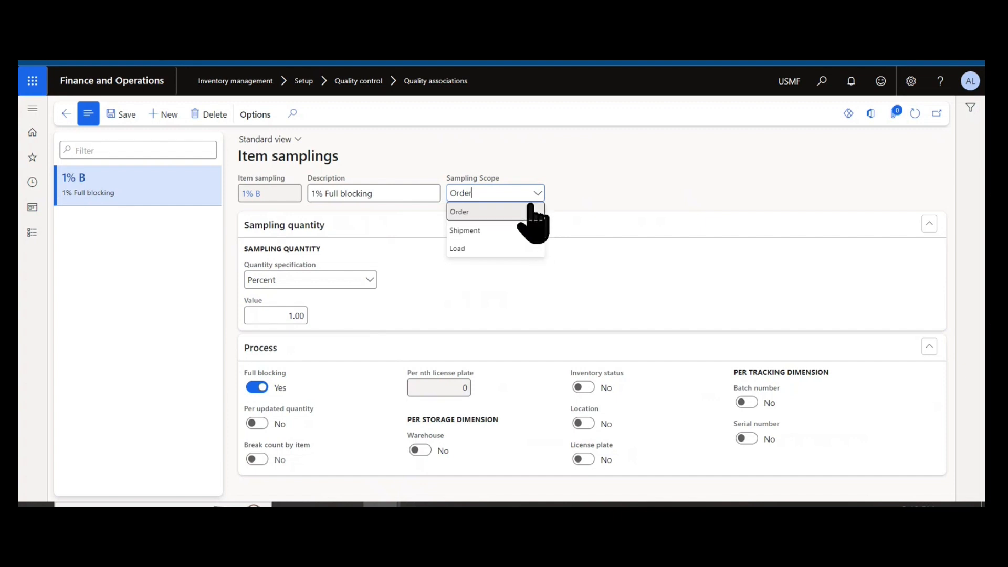
# - View the 1% B item sampling's scope (Order, Shipment, Load) and quantity specification choices without changing them
pyautogui.click(459, 212)
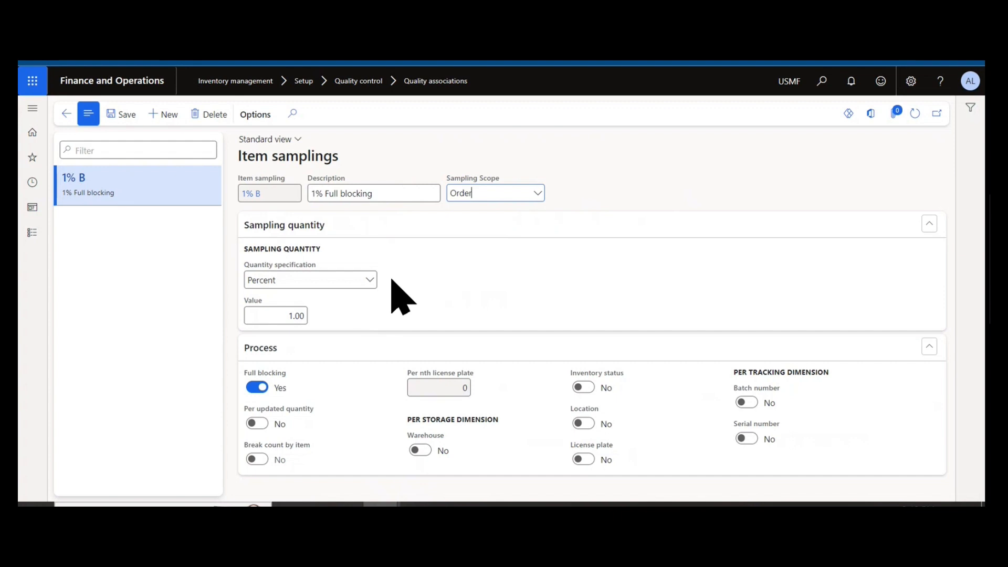
pyautogui.click(369, 280)
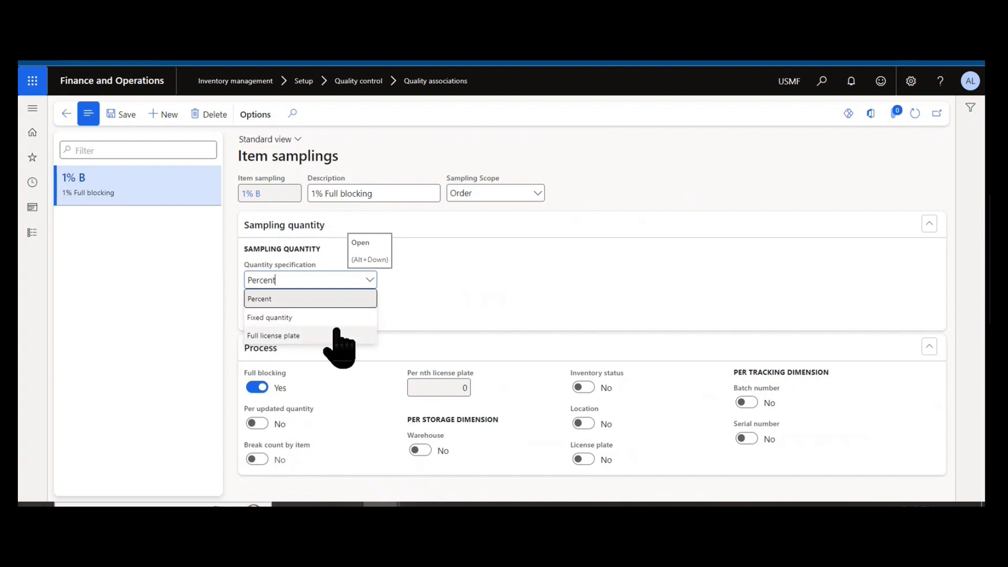
pyautogui.click(259, 298)
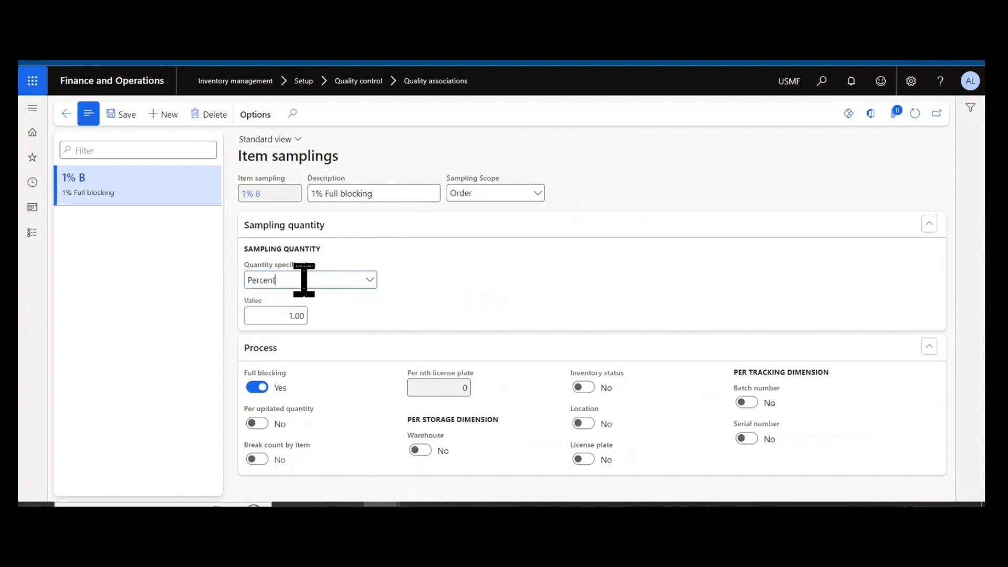
pyautogui.moveTo(405, 264)
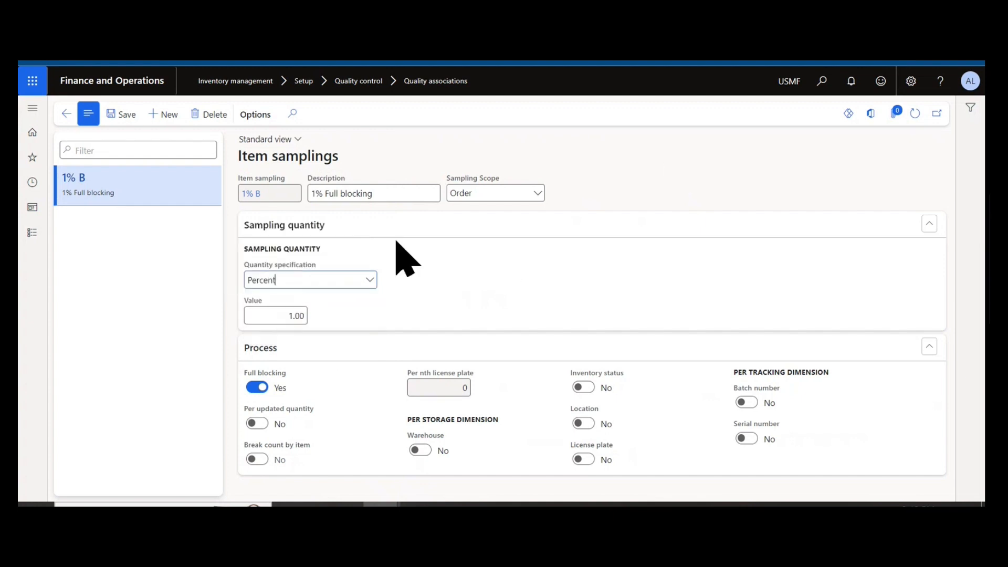
pyautogui.moveTo(396, 290)
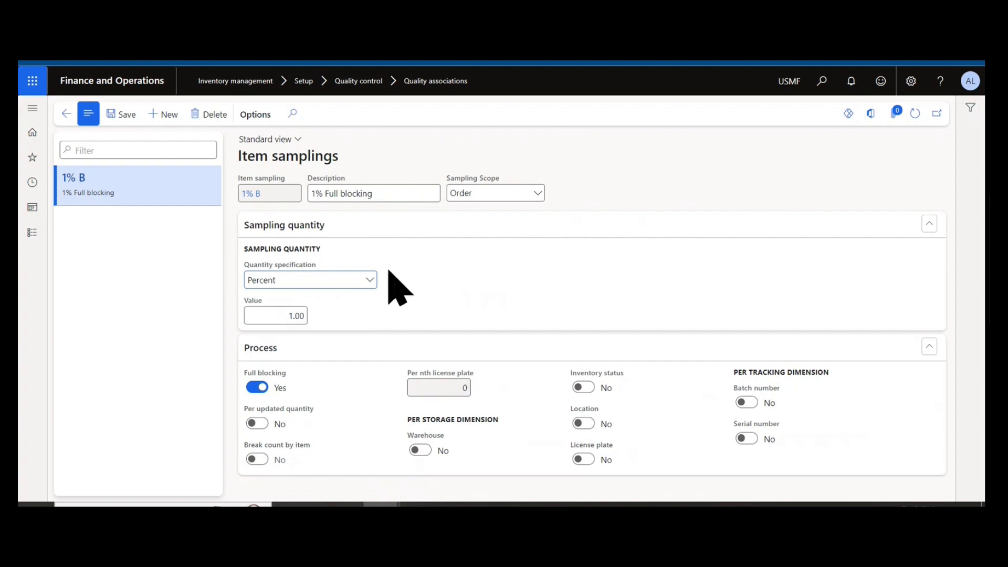
pyautogui.moveTo(376, 267)
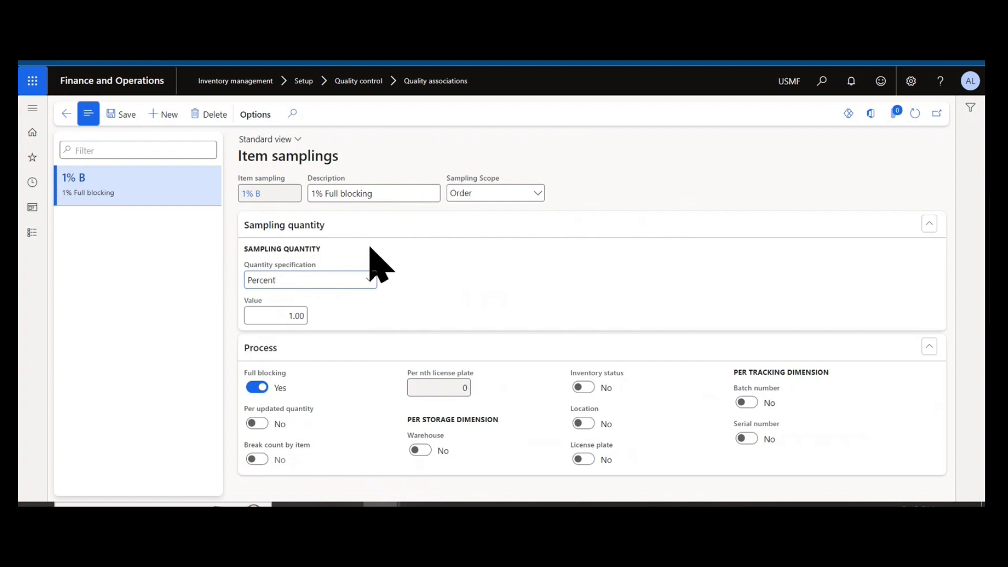
pyautogui.moveTo(235, 441)
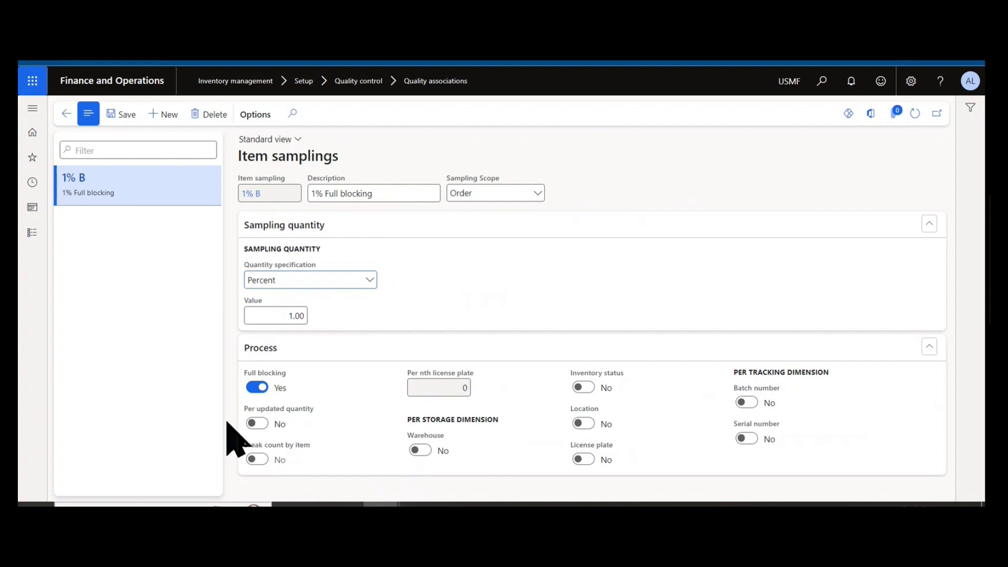
pyautogui.moveTo(256, 387)
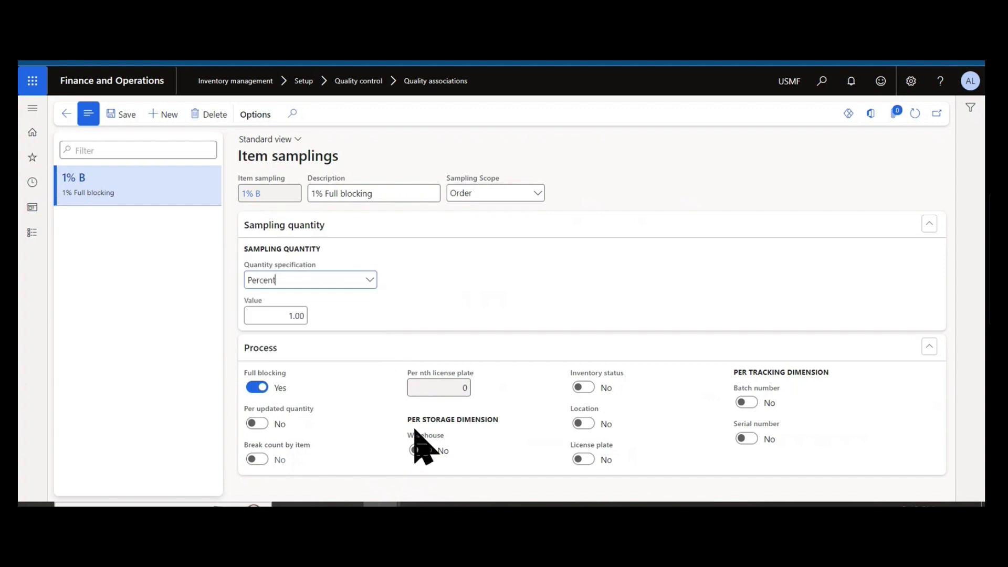
pyautogui.moveTo(341, 361)
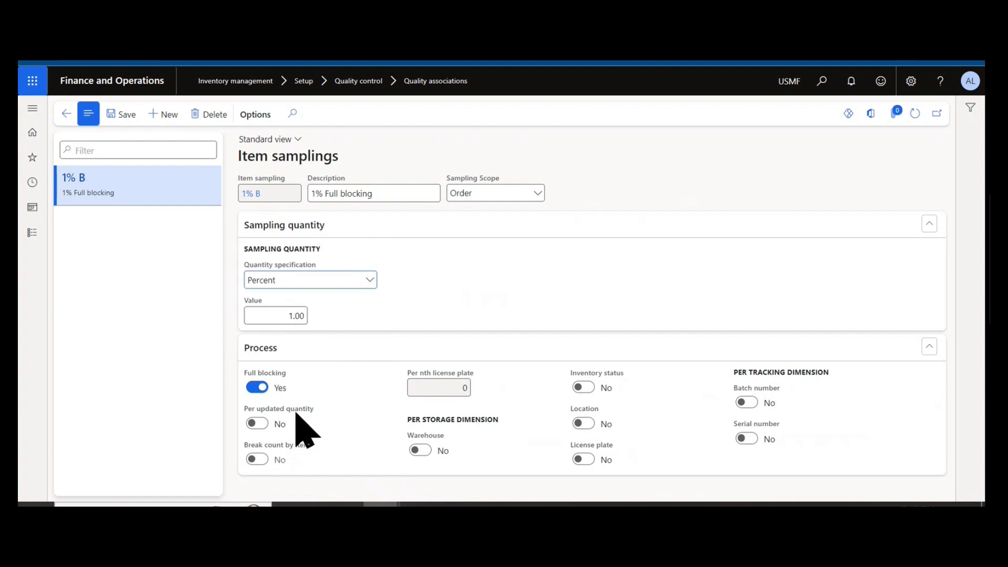
pyautogui.moveTo(256, 387)
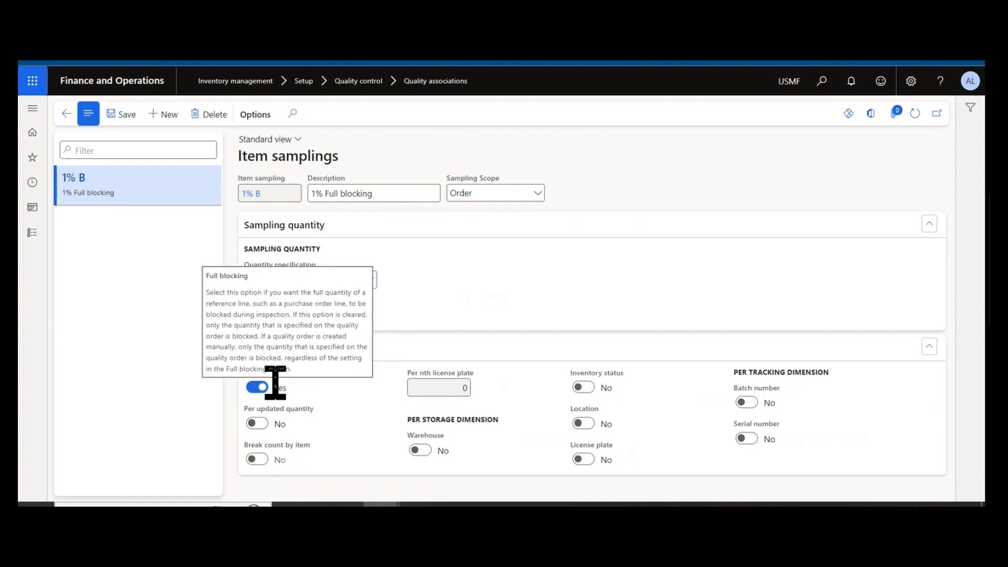
pyautogui.moveTo(475, 290)
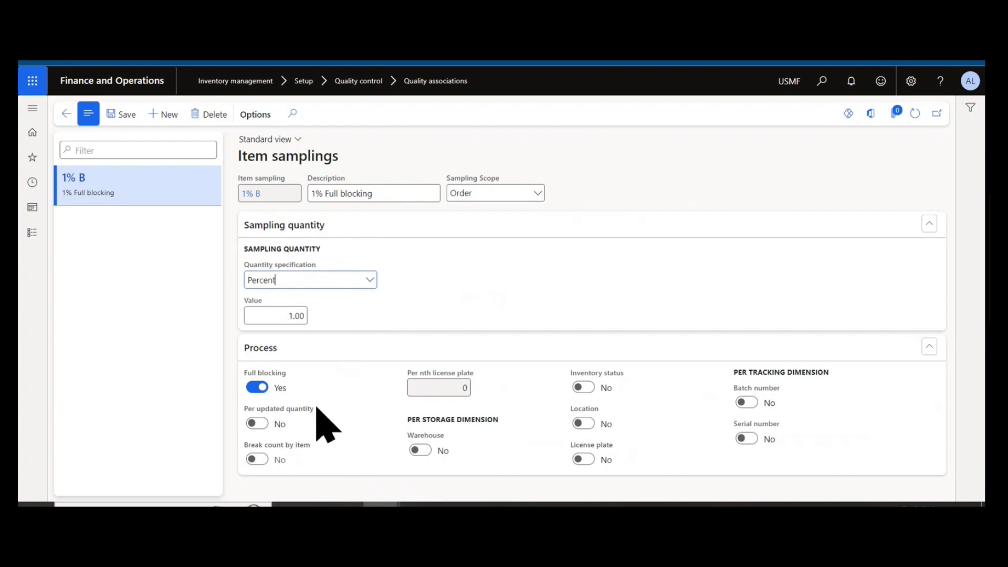
pyautogui.moveTo(498, 485)
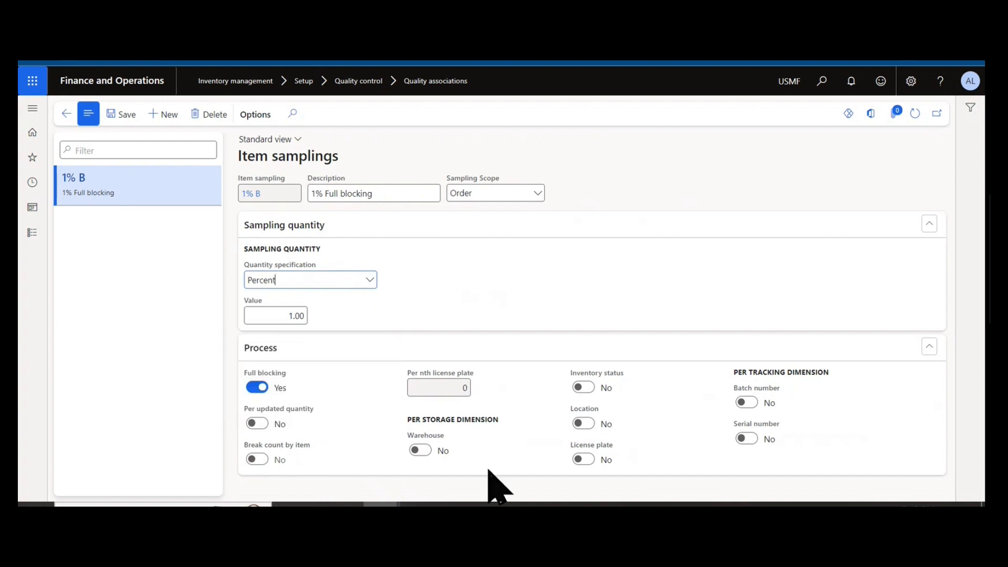
pyautogui.moveTo(518, 479)
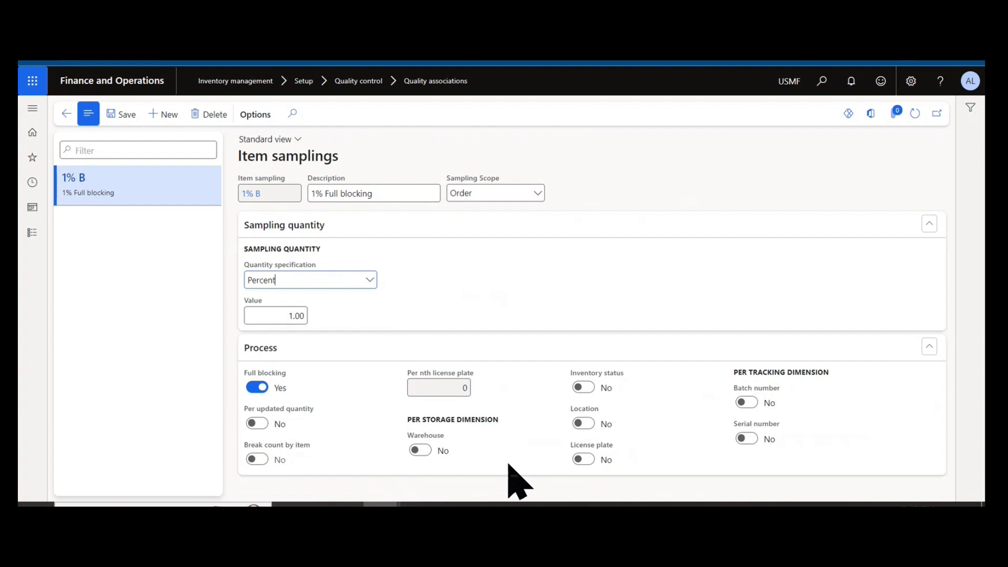
pyautogui.moveTo(515, 479)
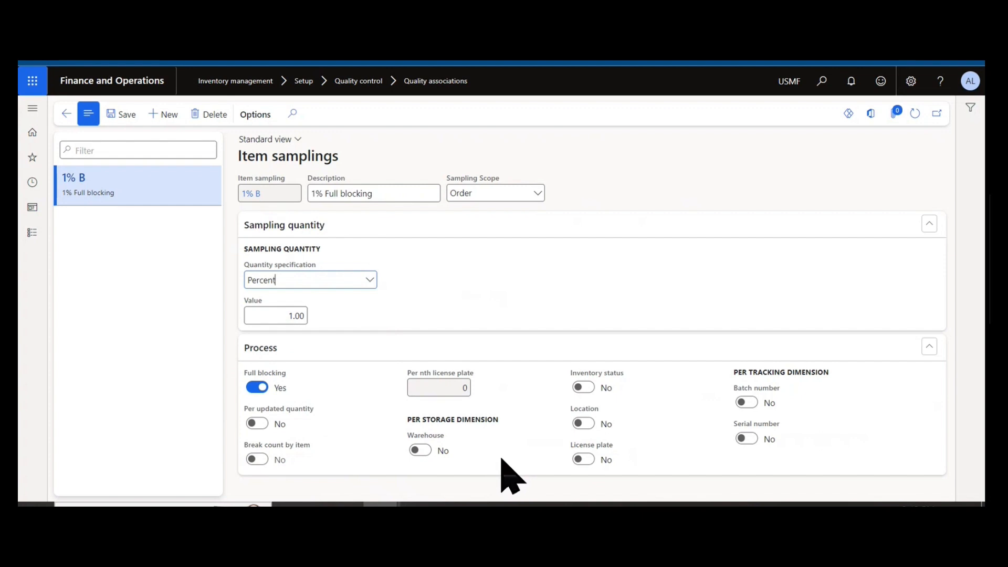
pyautogui.moveTo(492, 473)
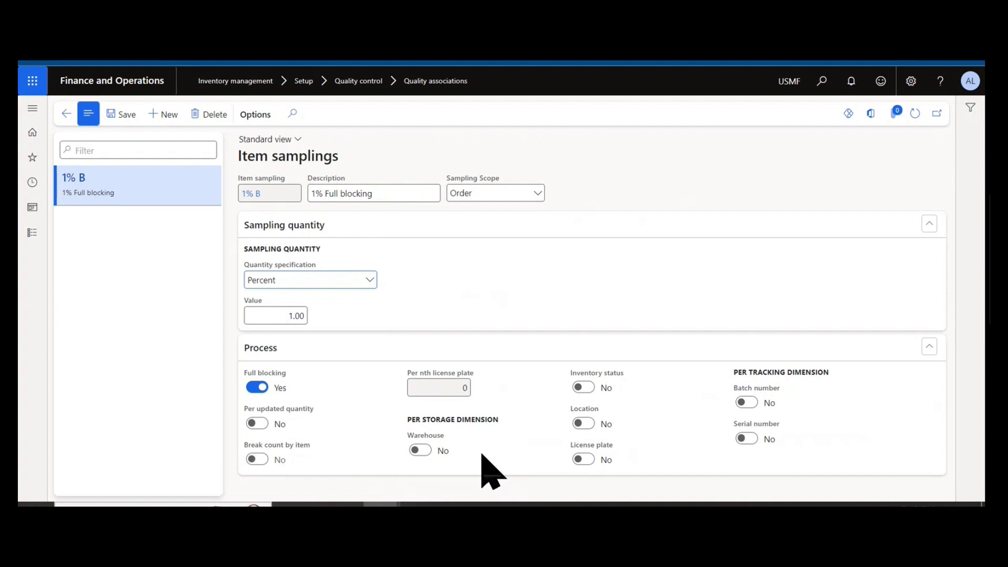
pyautogui.moveTo(256, 423)
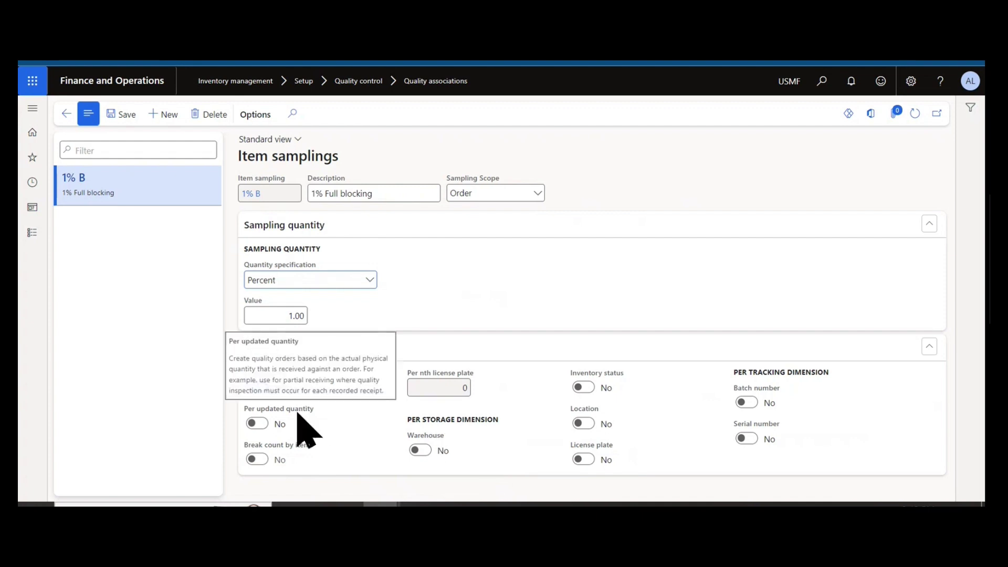
pyautogui.click(255, 387)
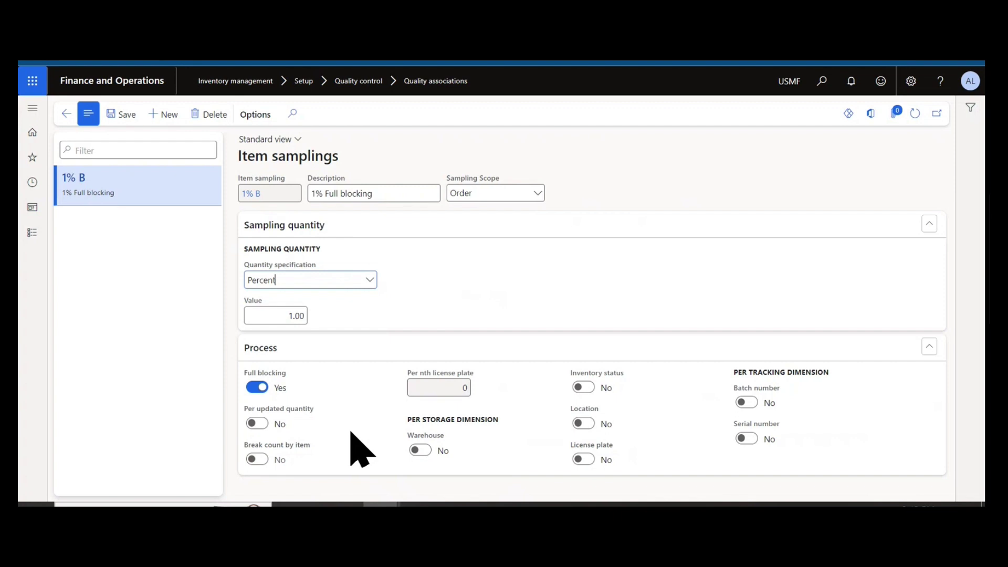
pyautogui.moveTo(318, 415)
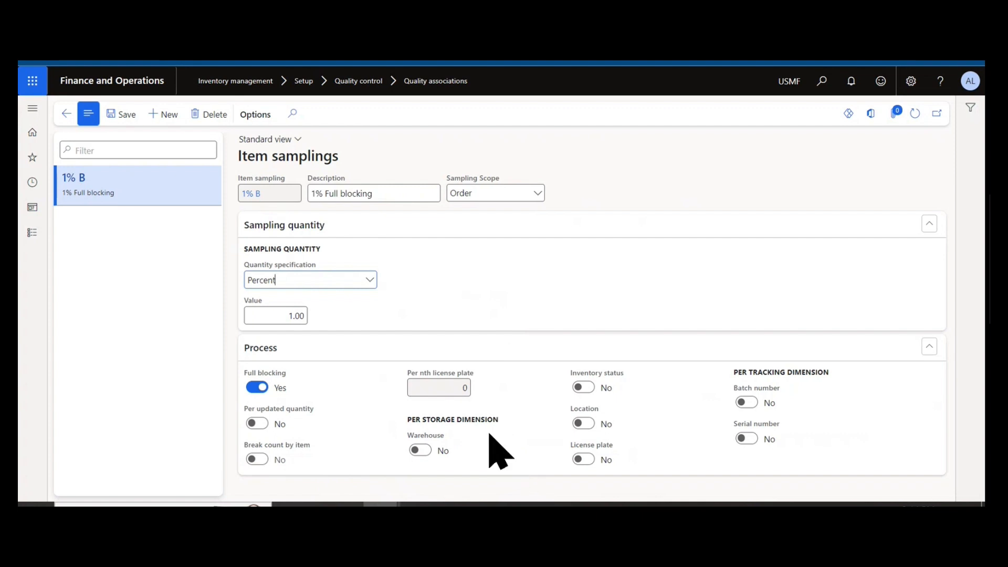
pyautogui.moveTo(888, 444)
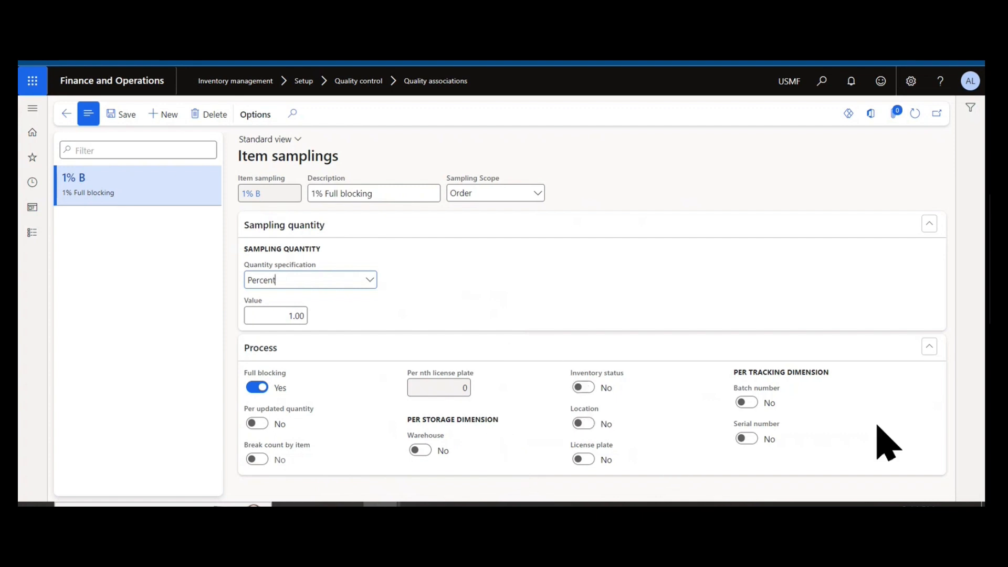
pyautogui.moveTo(812, 411)
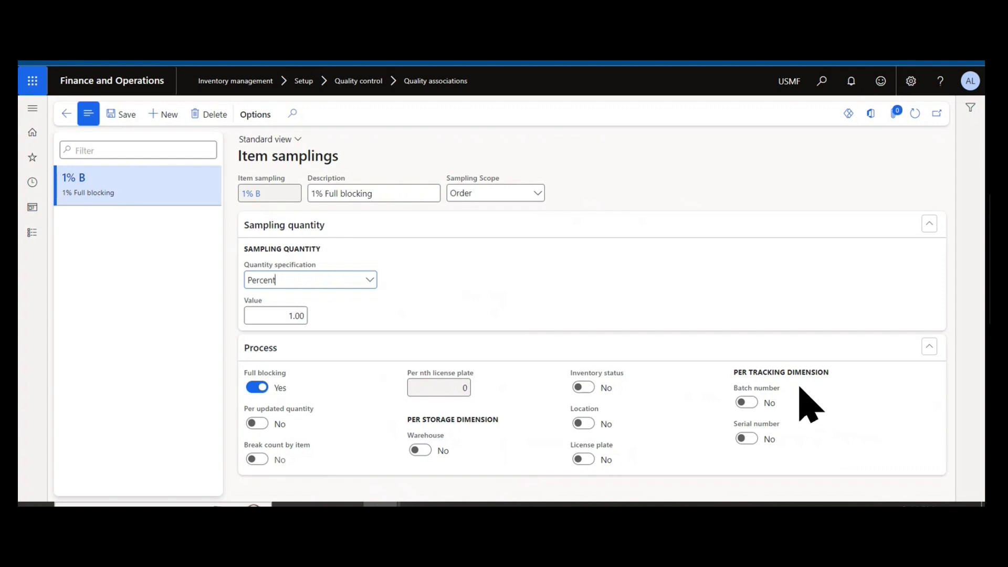
pyautogui.moveTo(730, 479)
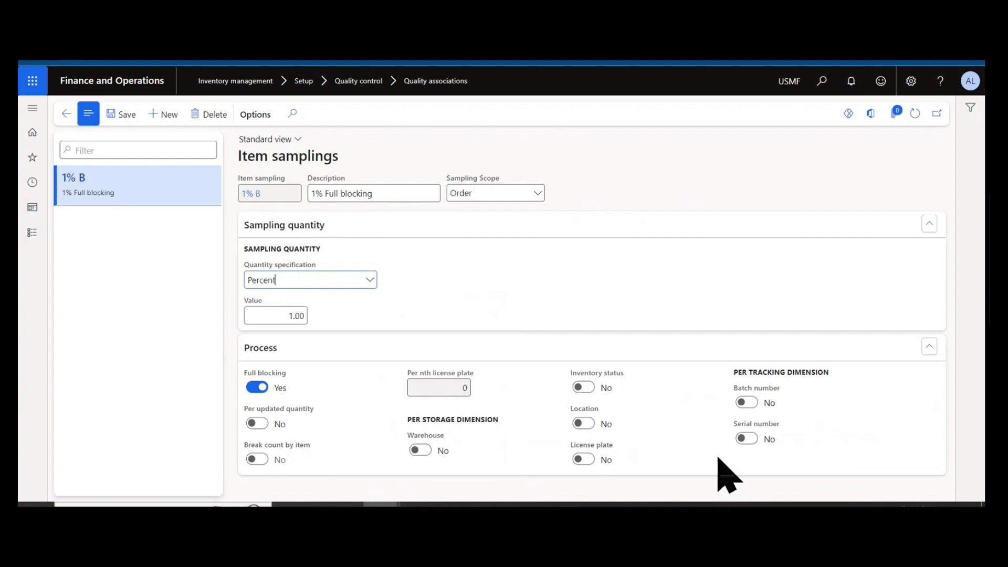
pyautogui.moveTo(564, 435)
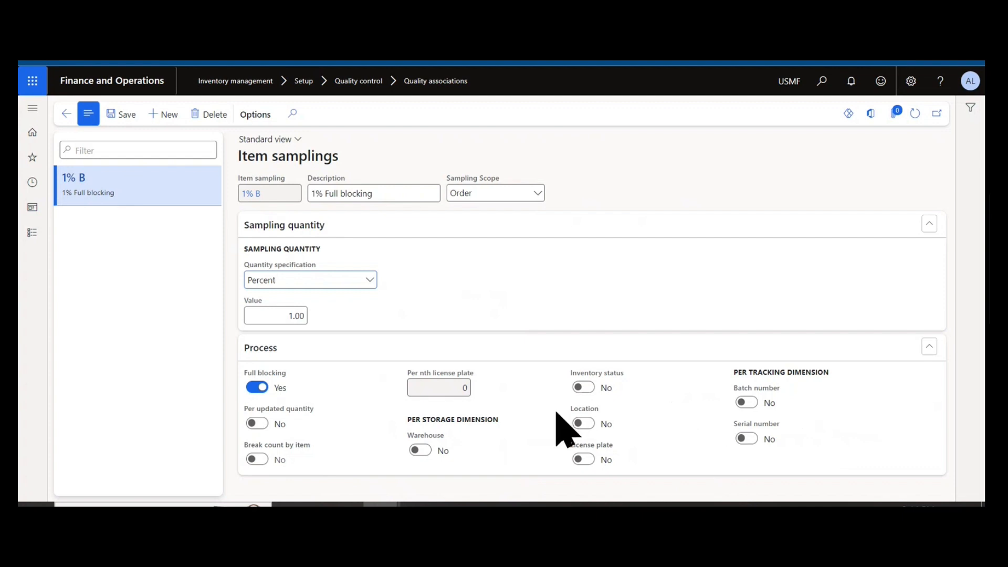
pyautogui.moveTo(576, 415)
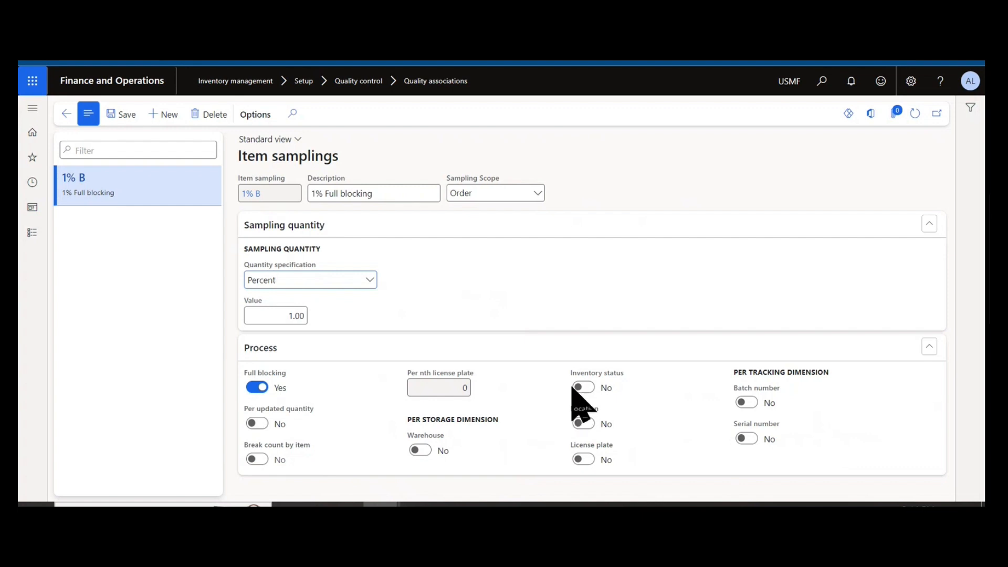
pyautogui.moveTo(515, 479)
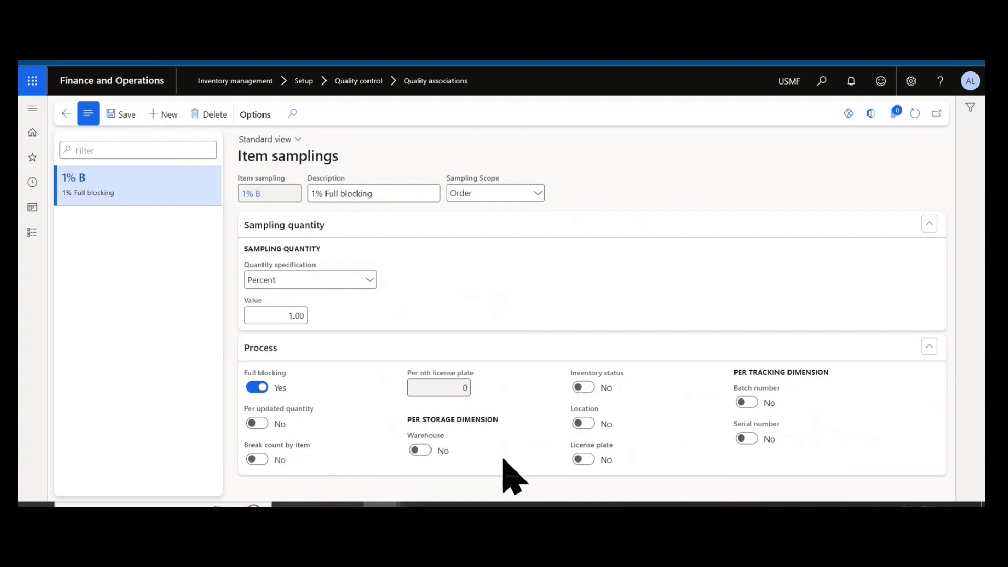
pyautogui.moveTo(667, 193)
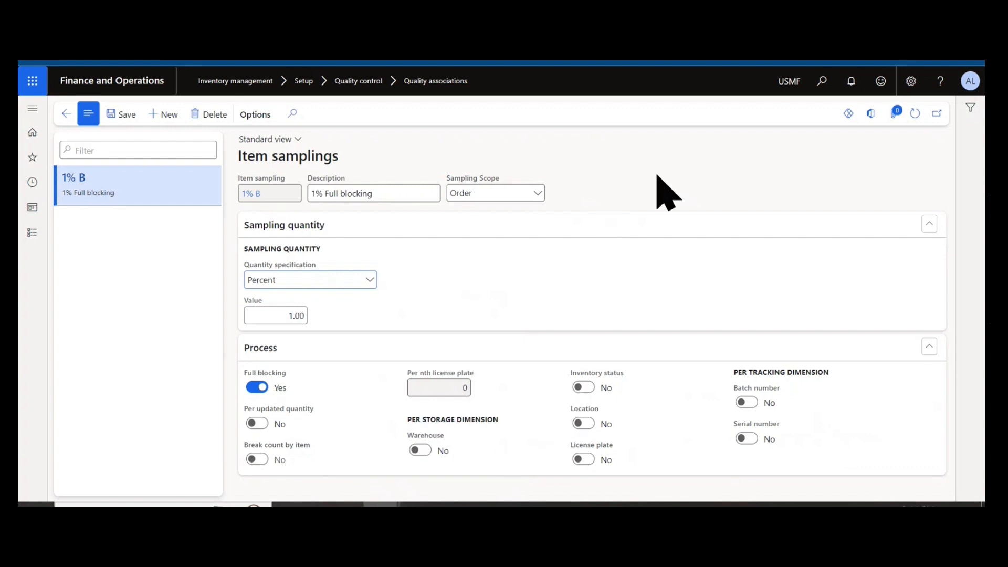
# - Go back to Quality associations and select the Production record for Drew's Grey IPA (report as finished, 100% sampling)
pyautogui.click(67, 114)
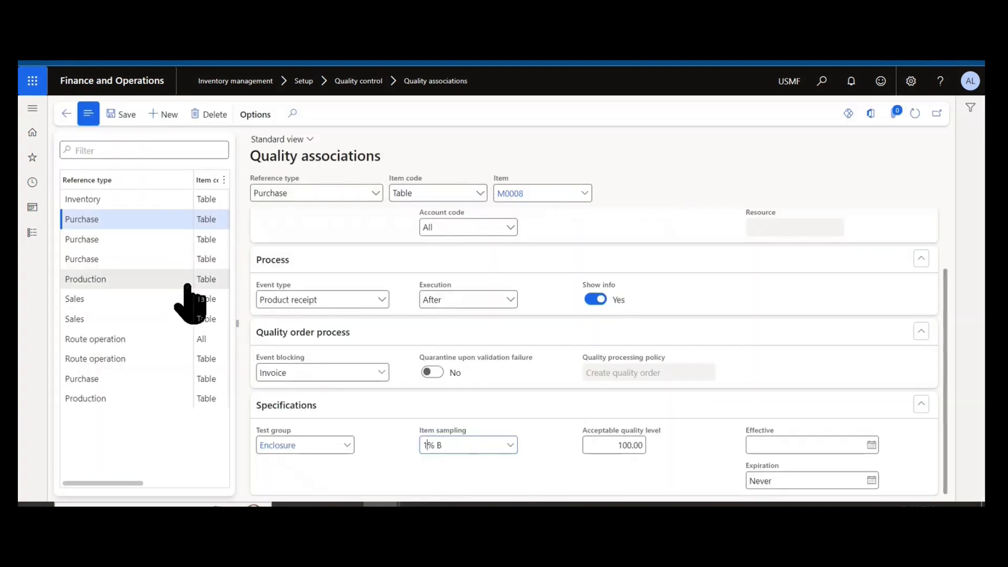
pyautogui.click(86, 278)
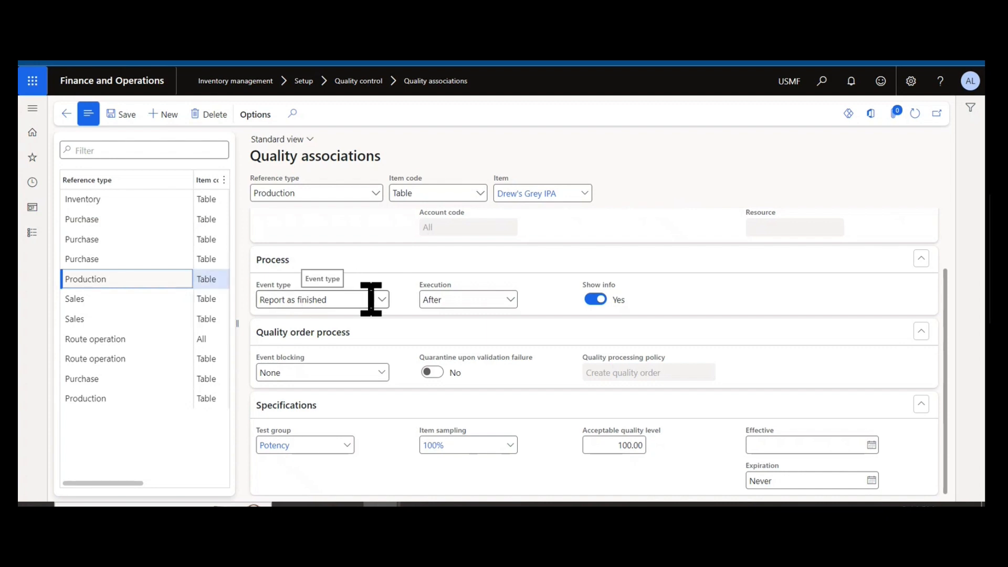
pyautogui.scroll(3)
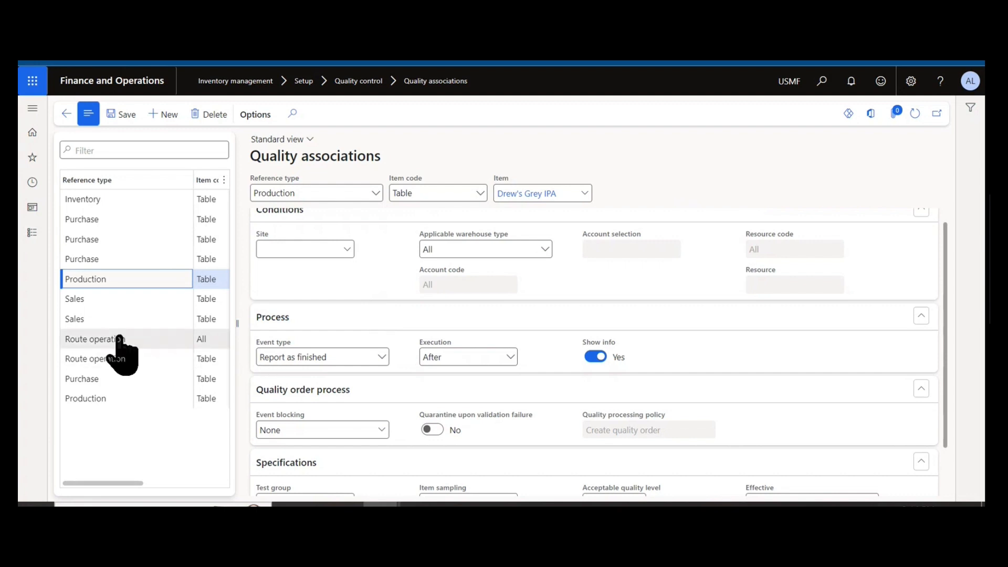
# - Select the Route operation association for all items, site 1, resource group 1110, executed before
pyautogui.click(95, 339)
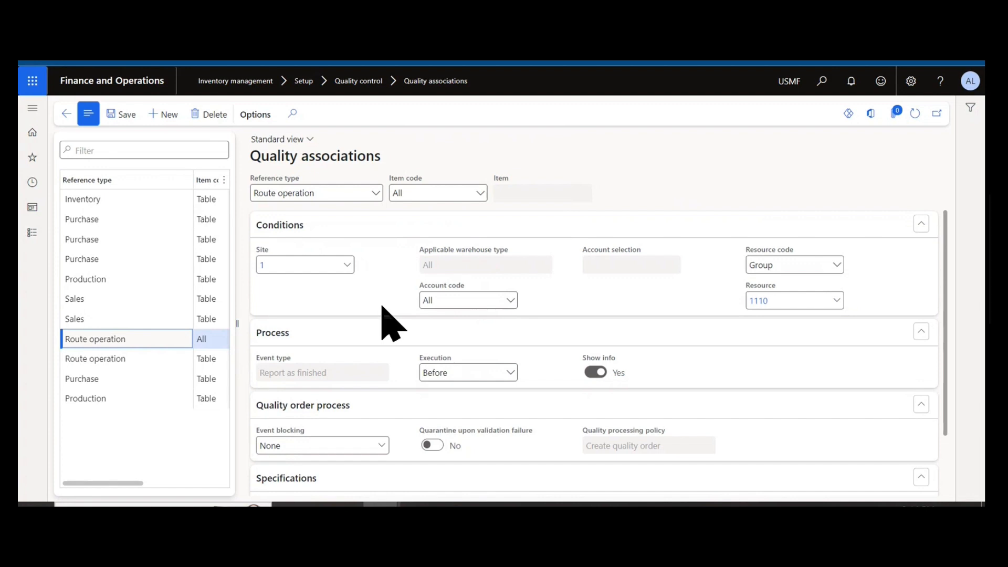
pyautogui.moveTo(382, 324)
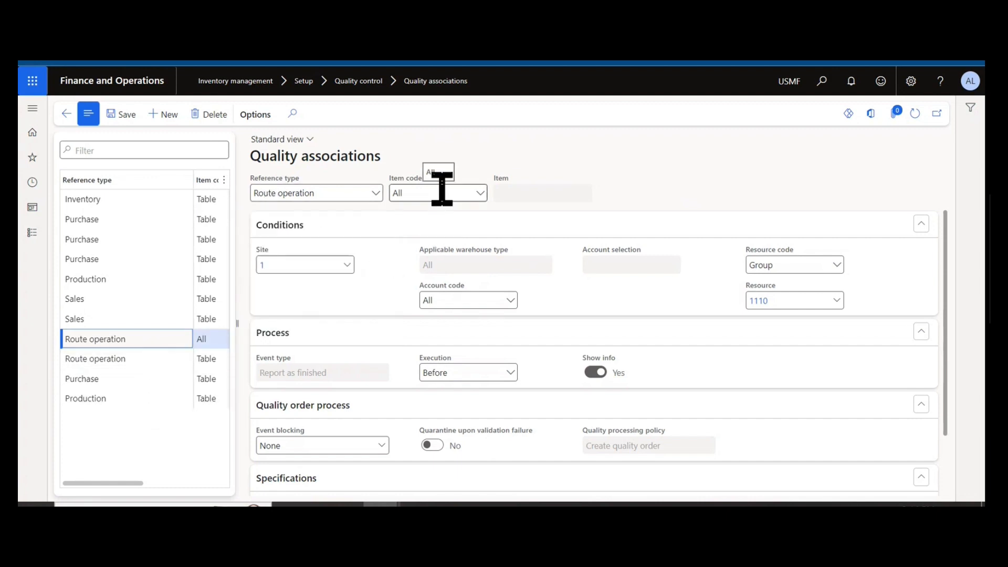
pyautogui.moveTo(463, 309)
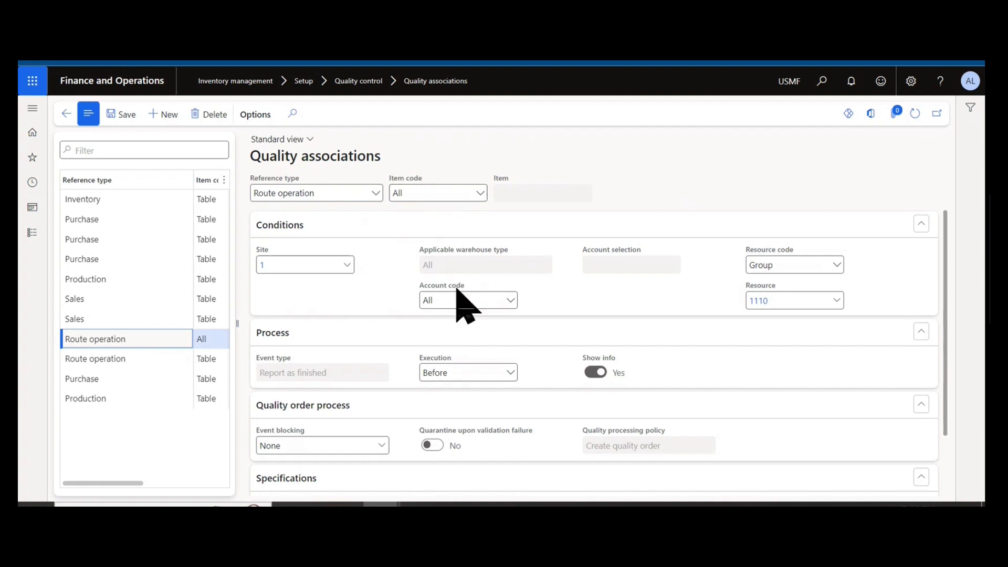
pyautogui.moveTo(762, 303)
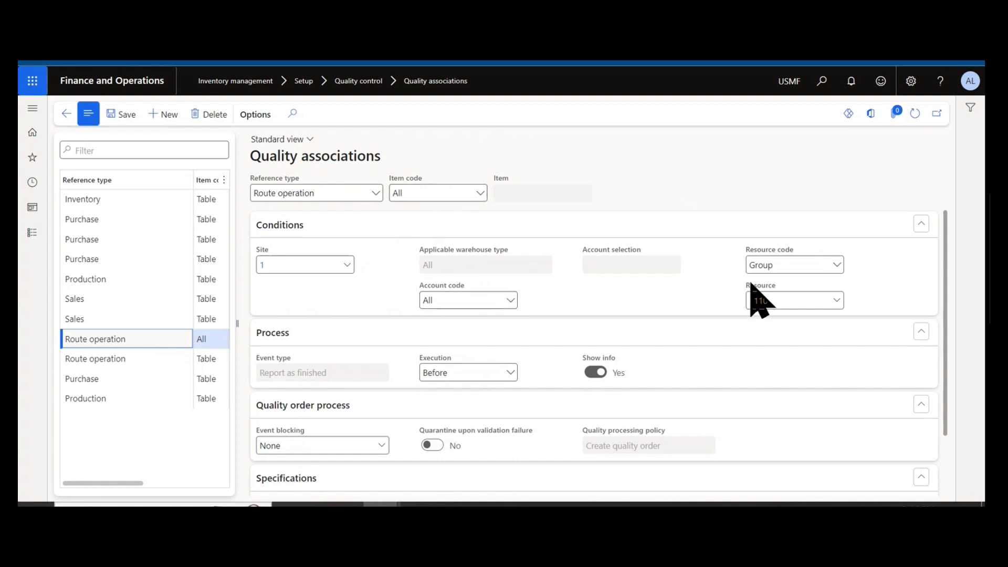
pyautogui.click(794, 300)
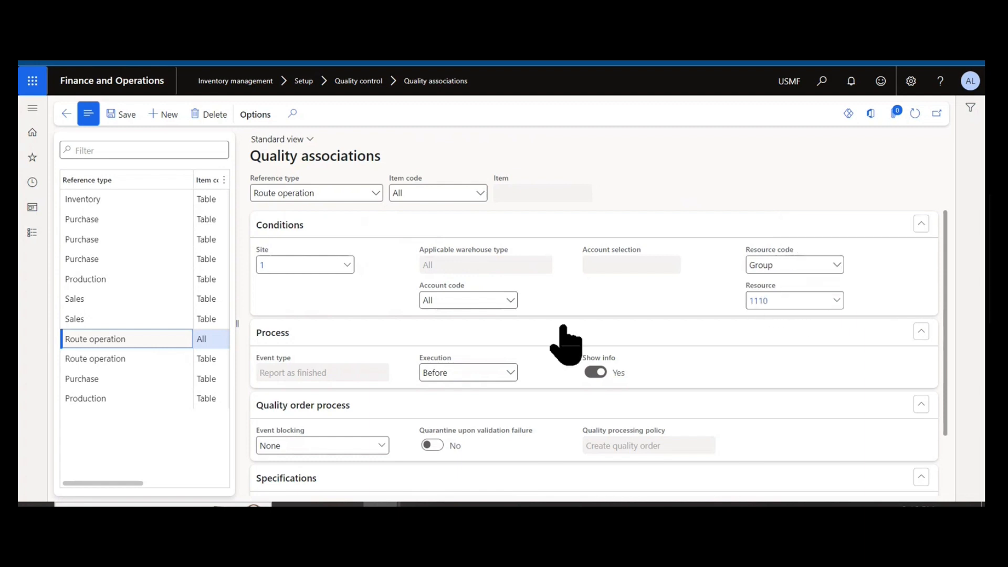
pyautogui.scroll(-3)
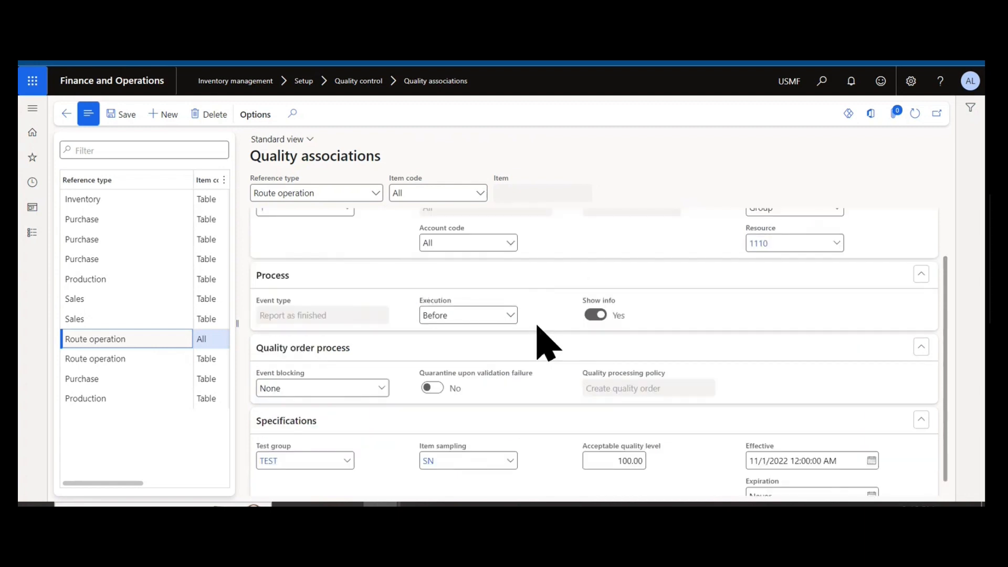
pyautogui.moveTo(534, 334)
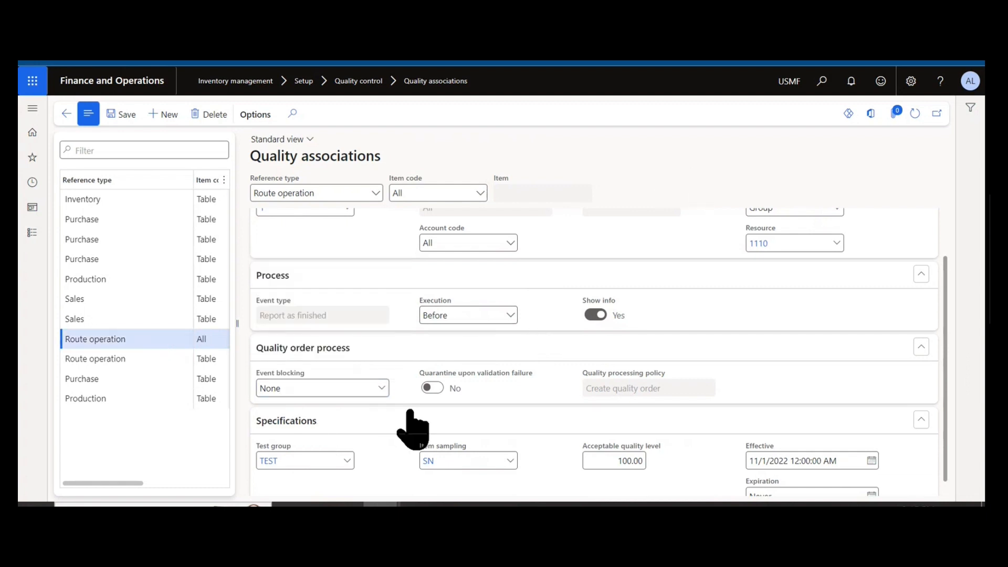
pyautogui.scroll(3)
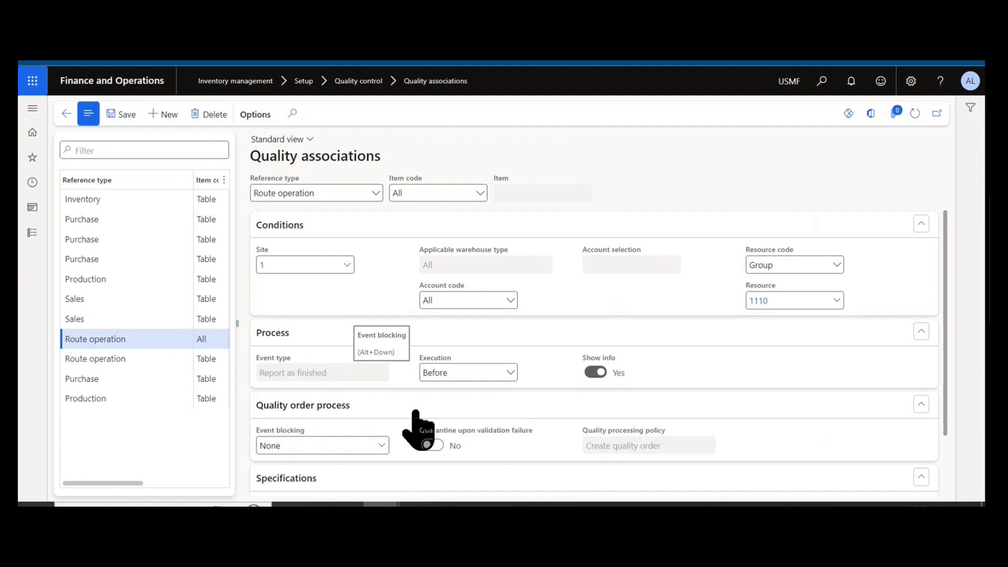
pyautogui.moveTo(379, 319)
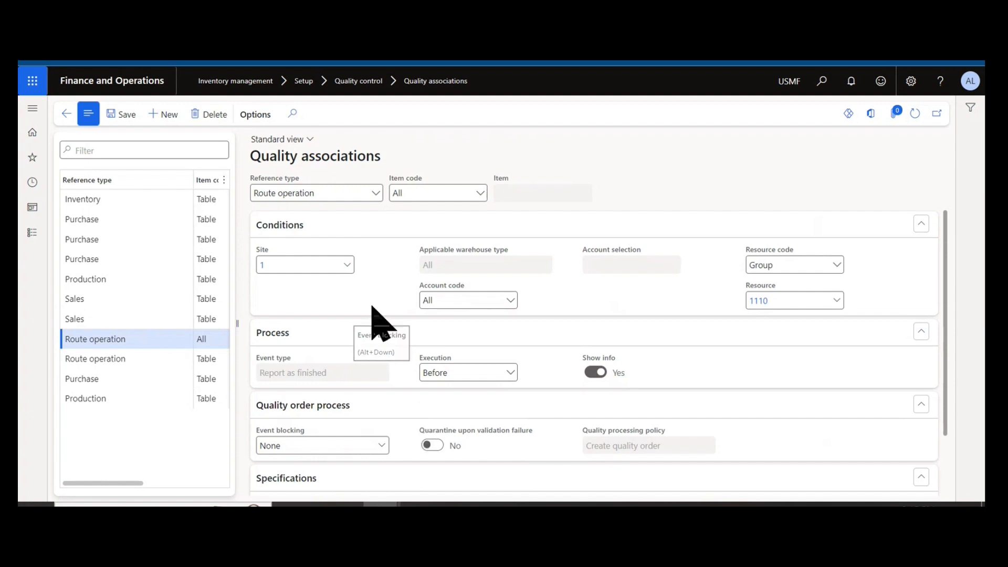